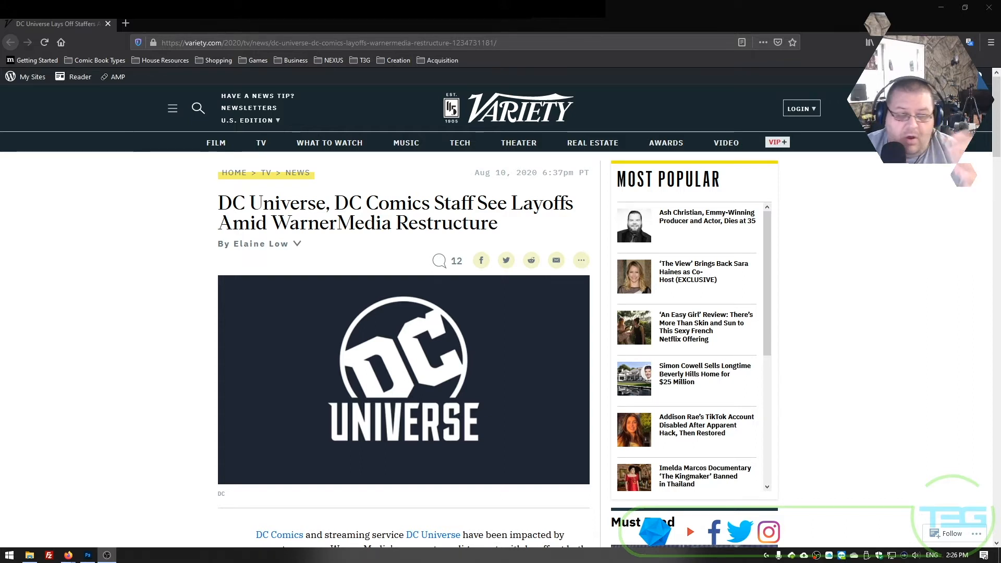
mouse_move(833, 450)
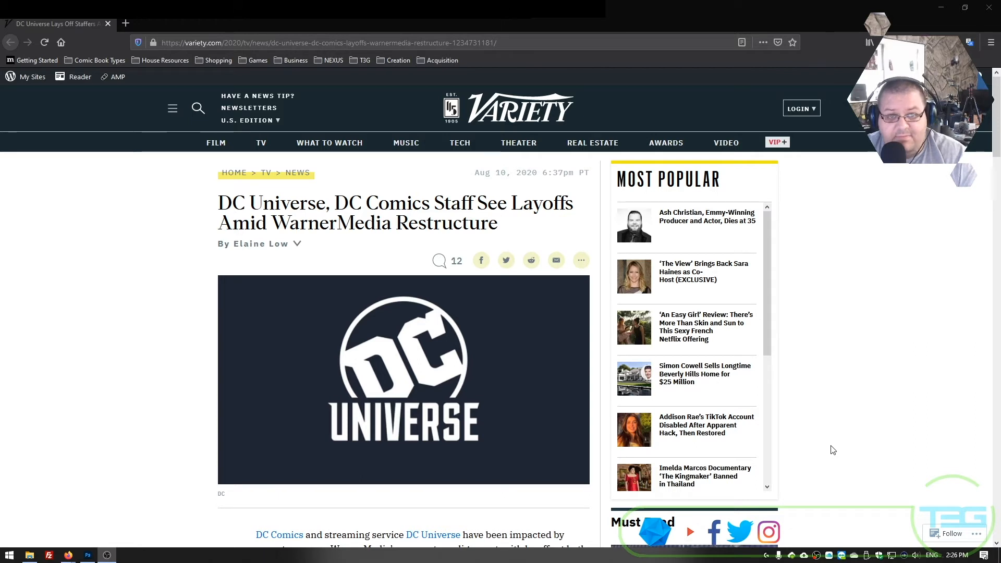
mouse_move(824, 455)
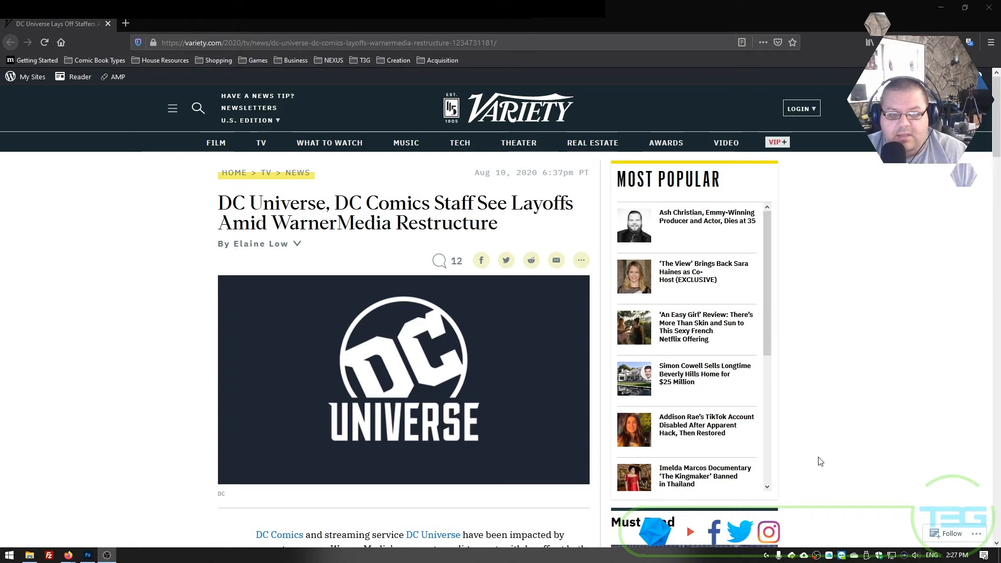
mouse_move(852, 394)
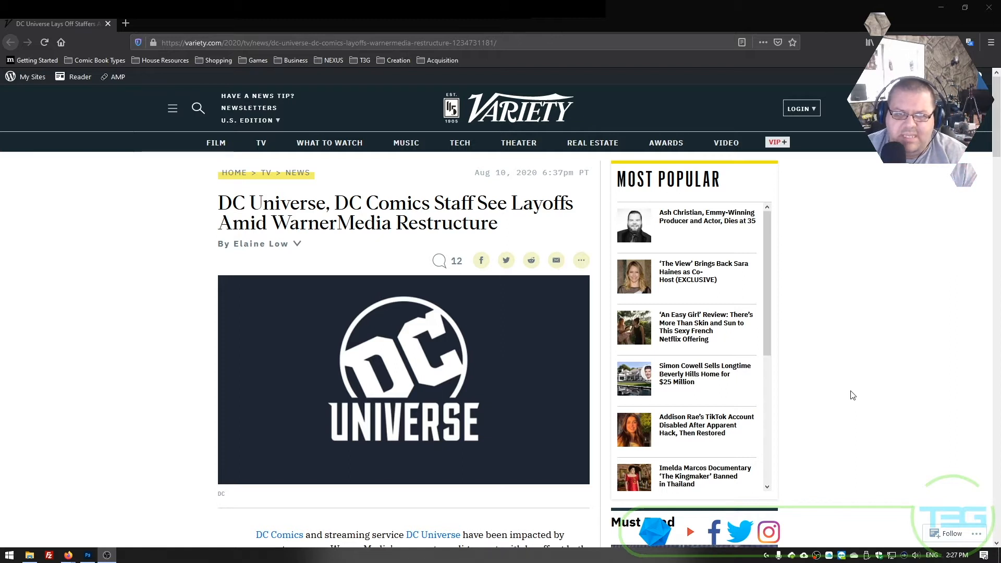
mouse_move(857, 392)
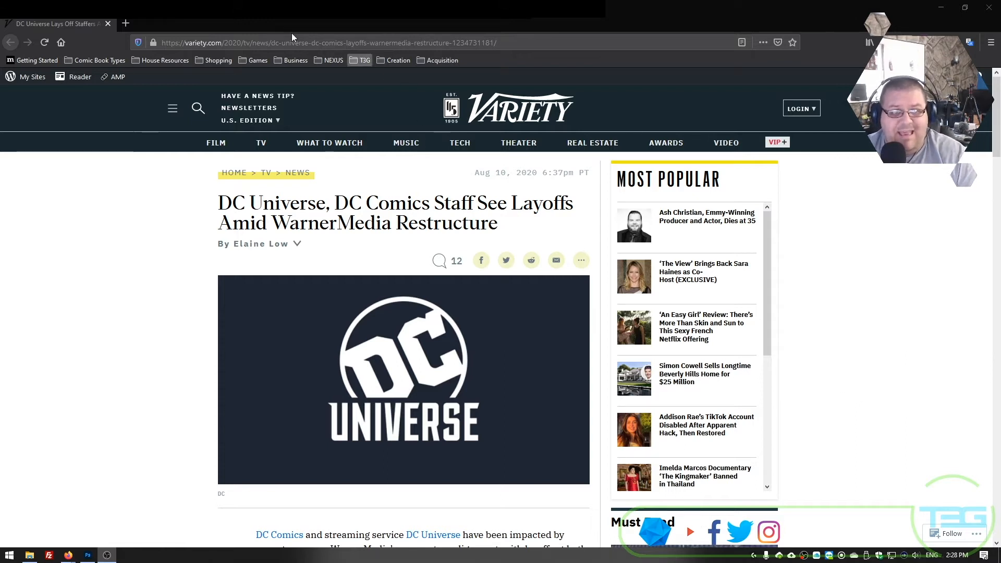
In a new tab, search Bing for 'hawkman cancelled' and open the GamesRadar article on DC cancellations.
click(125, 24)
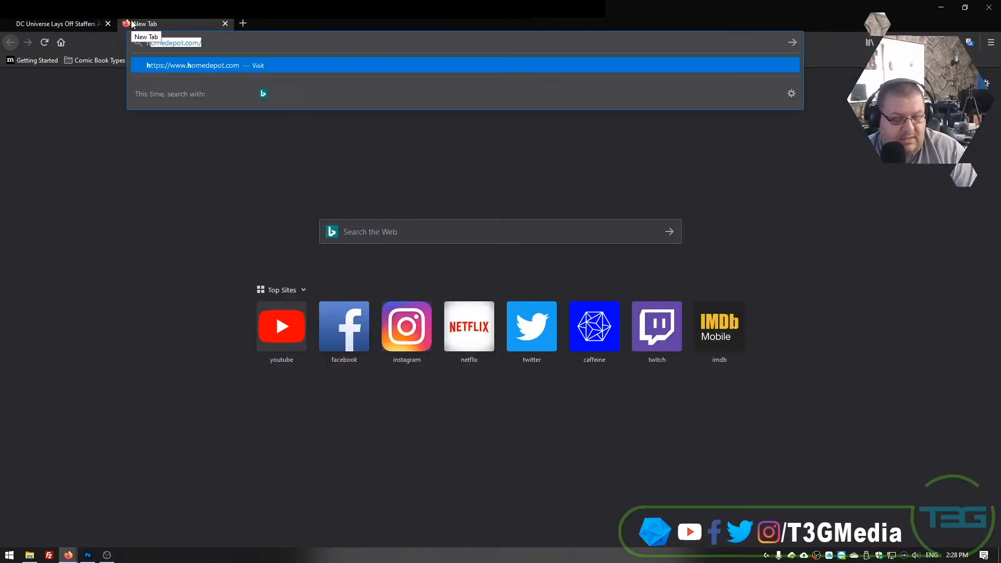
key(Return)
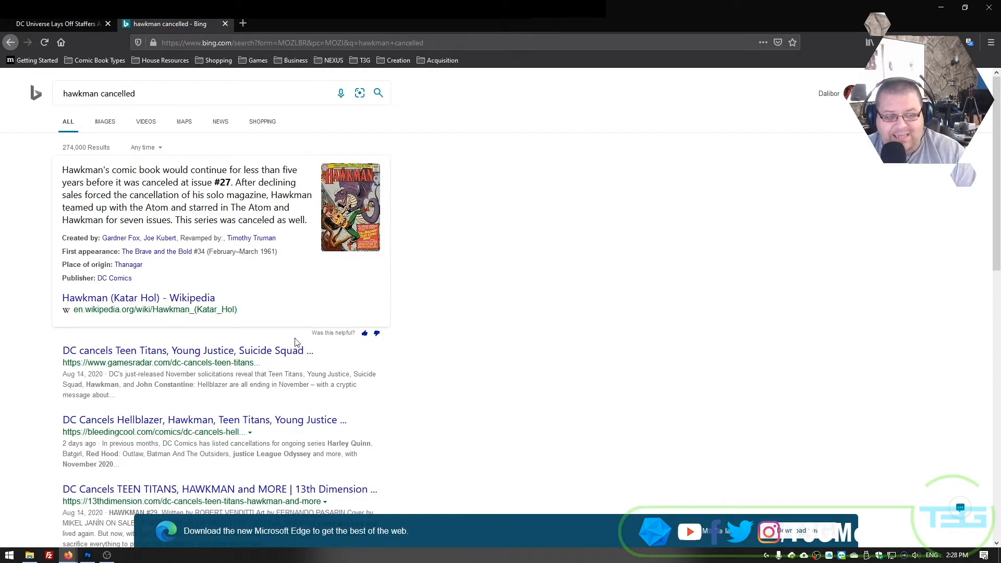
click(187, 350)
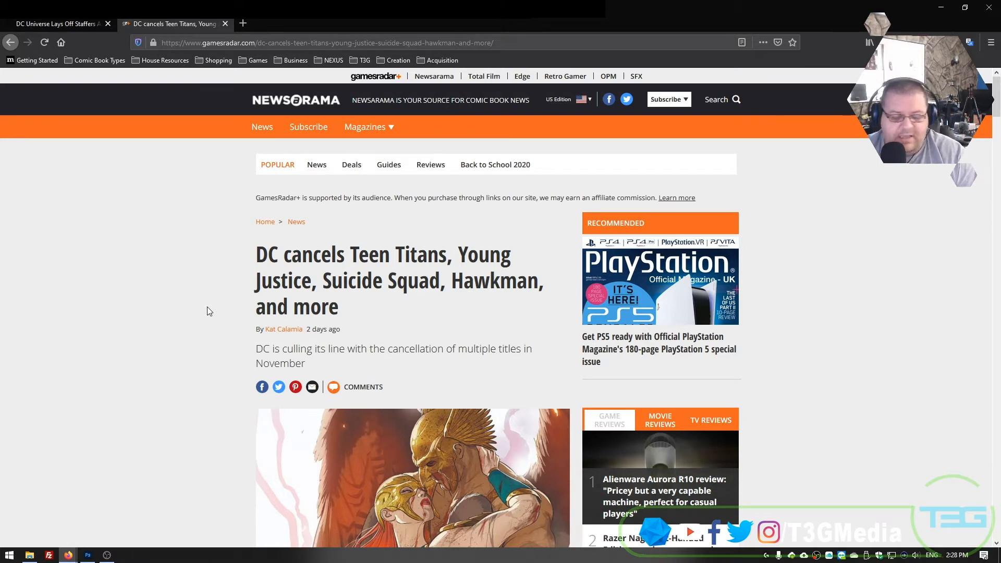
Read the first part of the DC cancellations article and dismiss the floating video player.
scroll(down, 3)
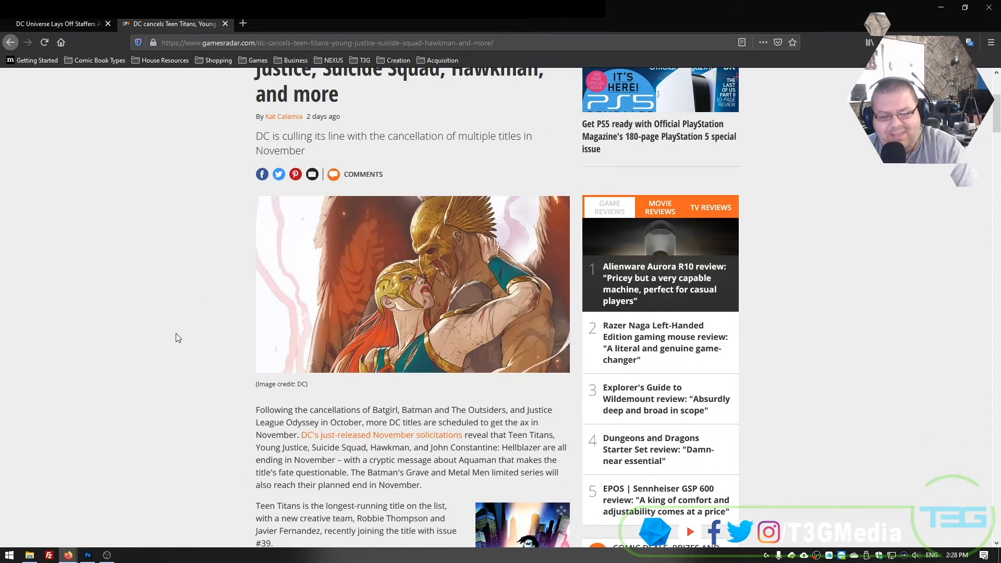
mouse_move(126, 358)
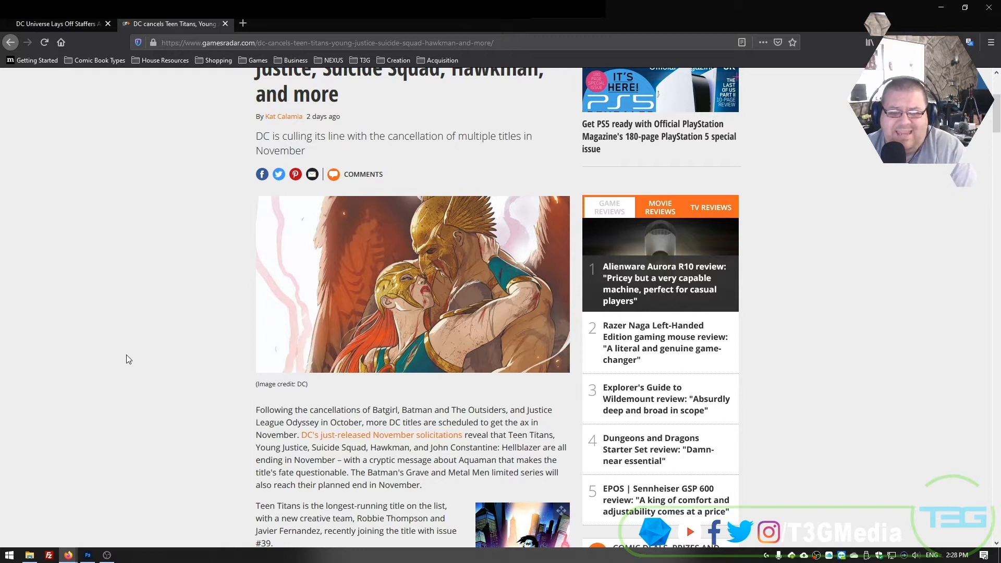
scroll(down, 3)
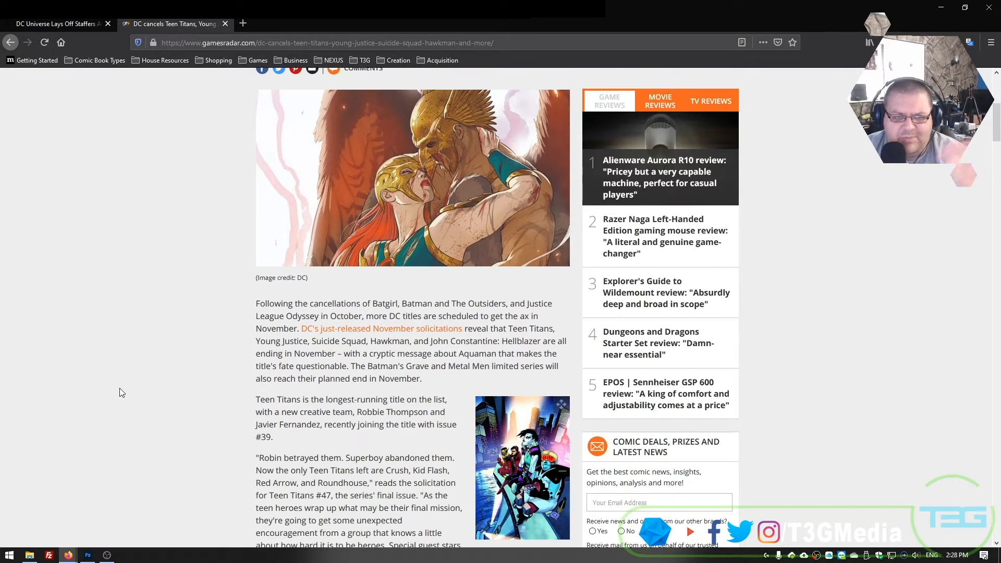
mouse_move(216, 413)
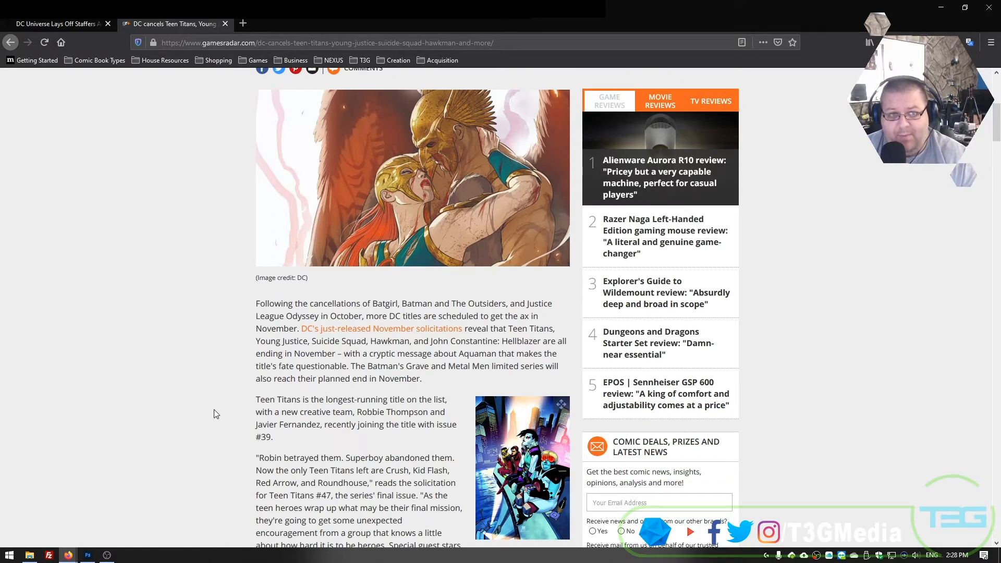
mouse_move(224, 420)
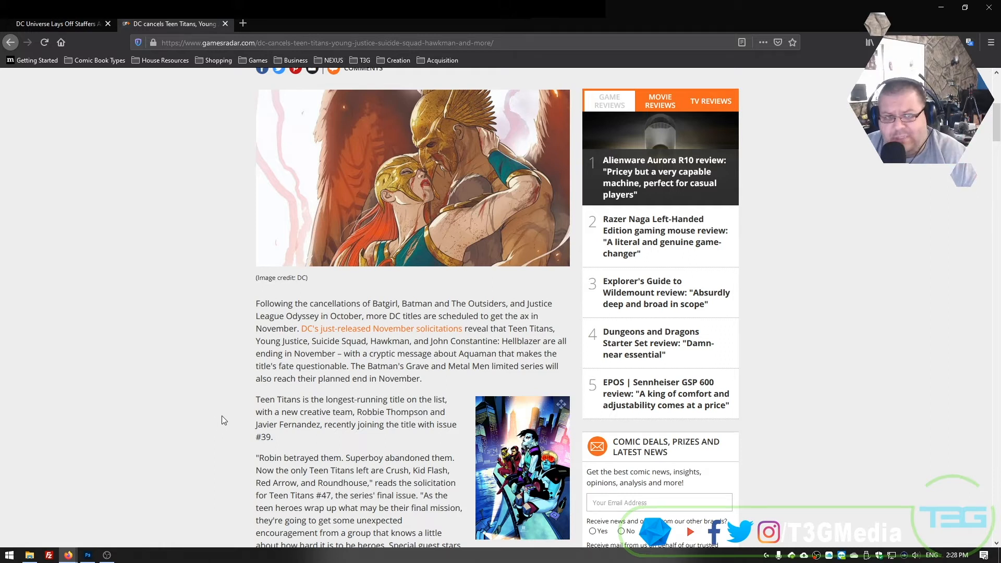
scroll(down, 3)
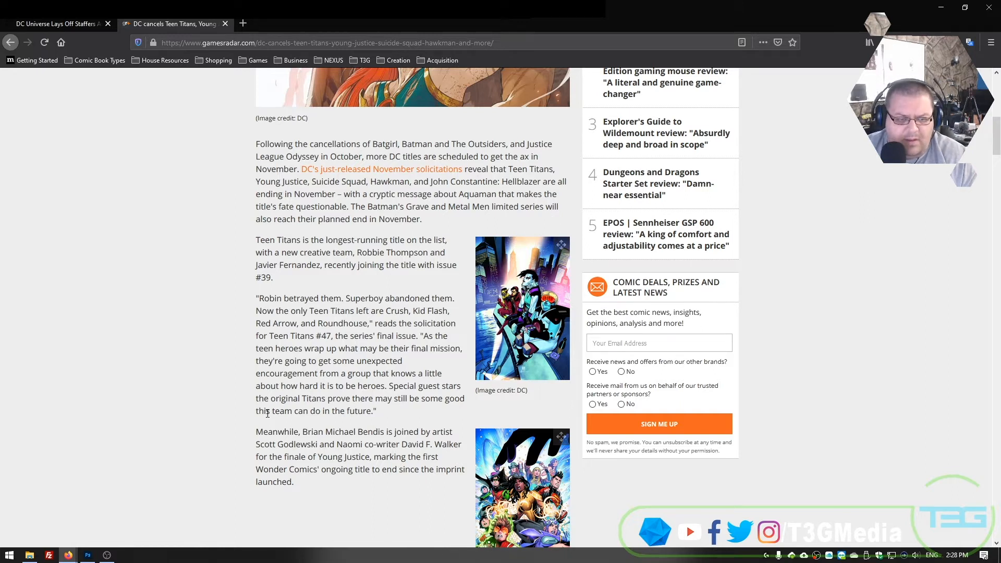
scroll(down, 3)
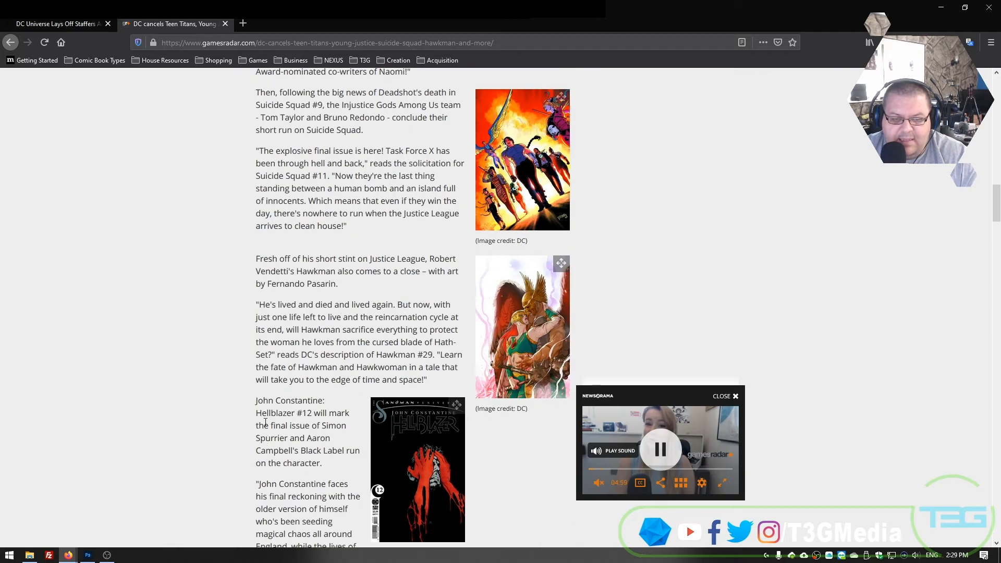
scroll(up, 3)
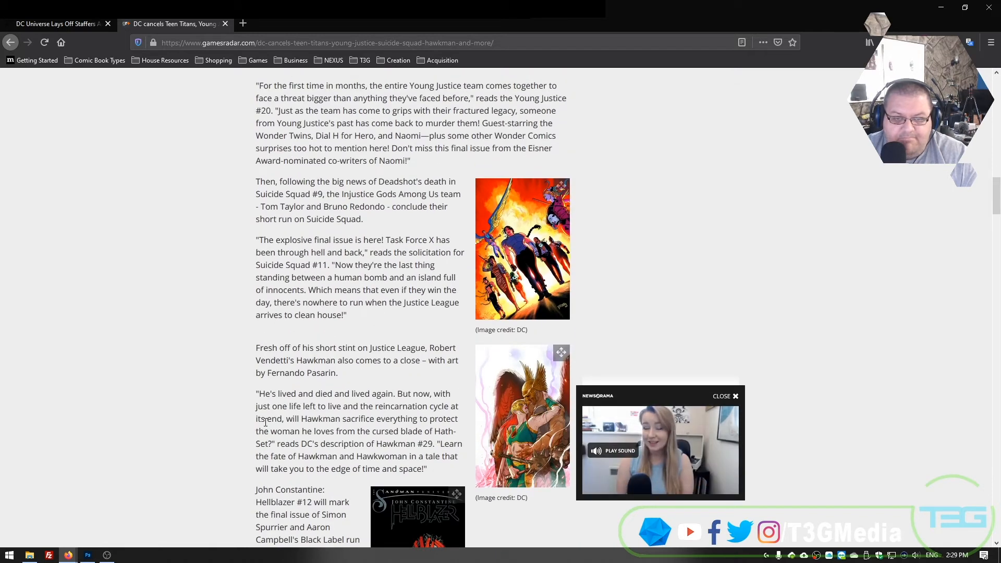
click(726, 395)
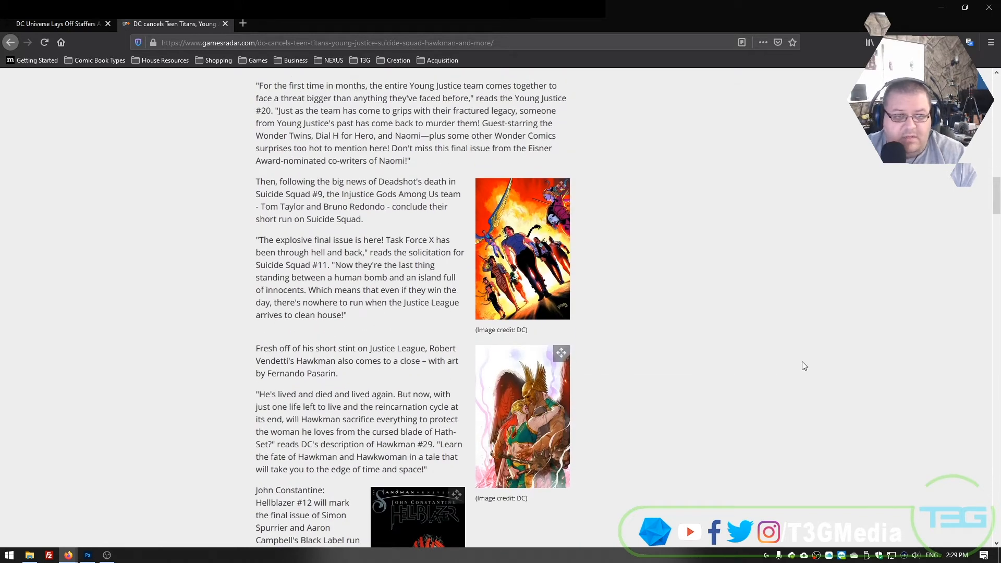
mouse_move(796, 374)
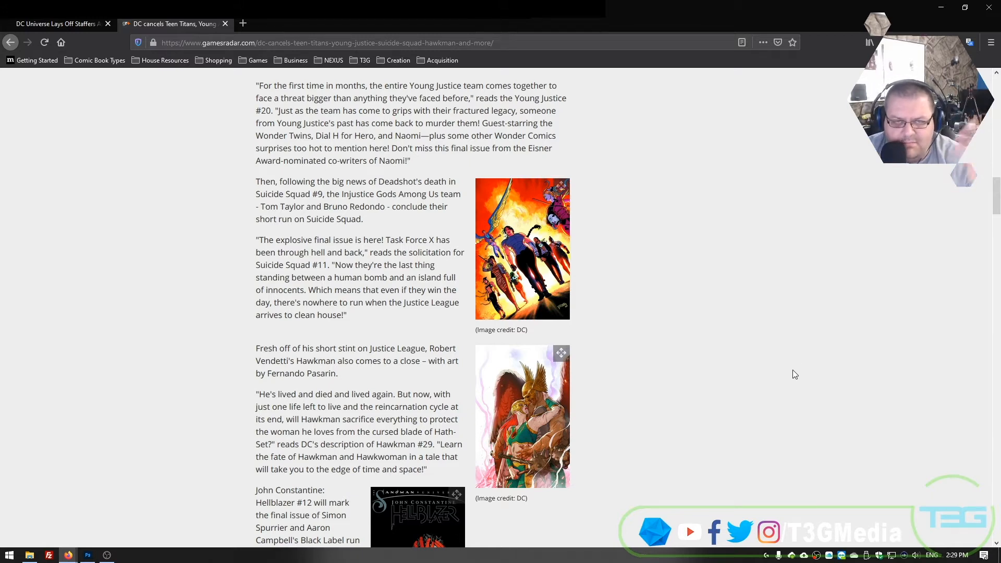
Read on through Hawkman, Hellblazer and Aquaman, then scroll back toward the headline.
scroll(down, 3)
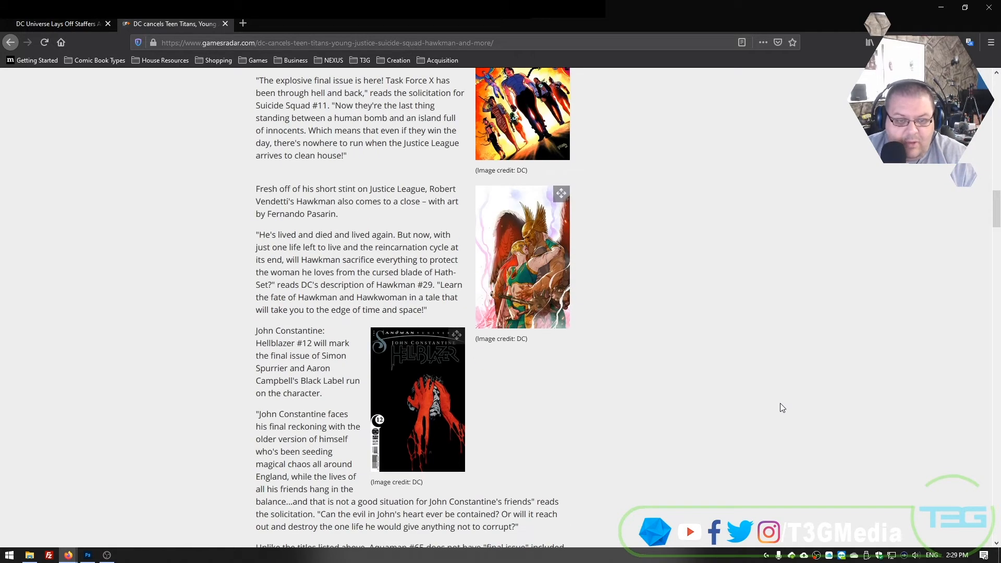
scroll(down, 3)
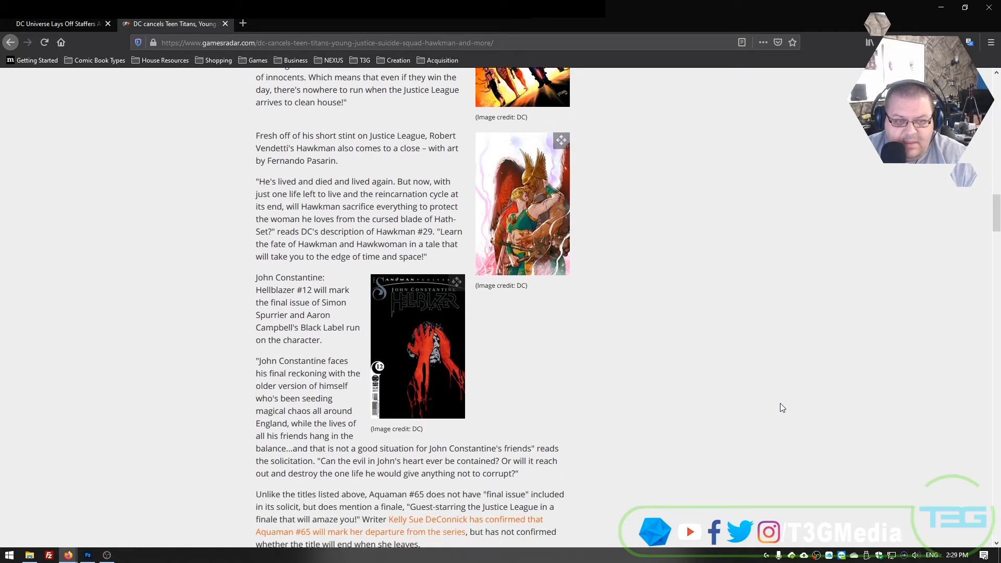
scroll(down, 3)
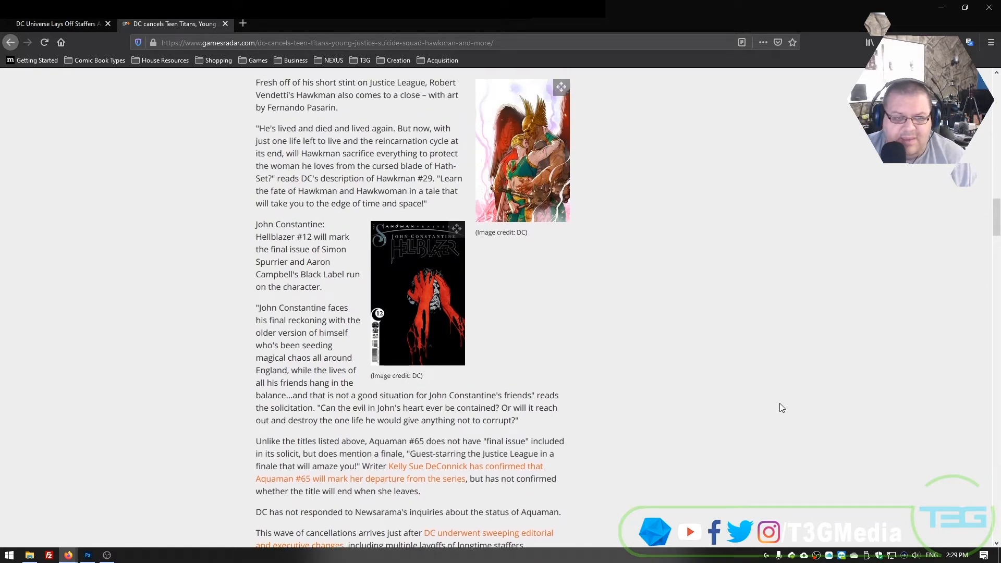
mouse_move(766, 408)
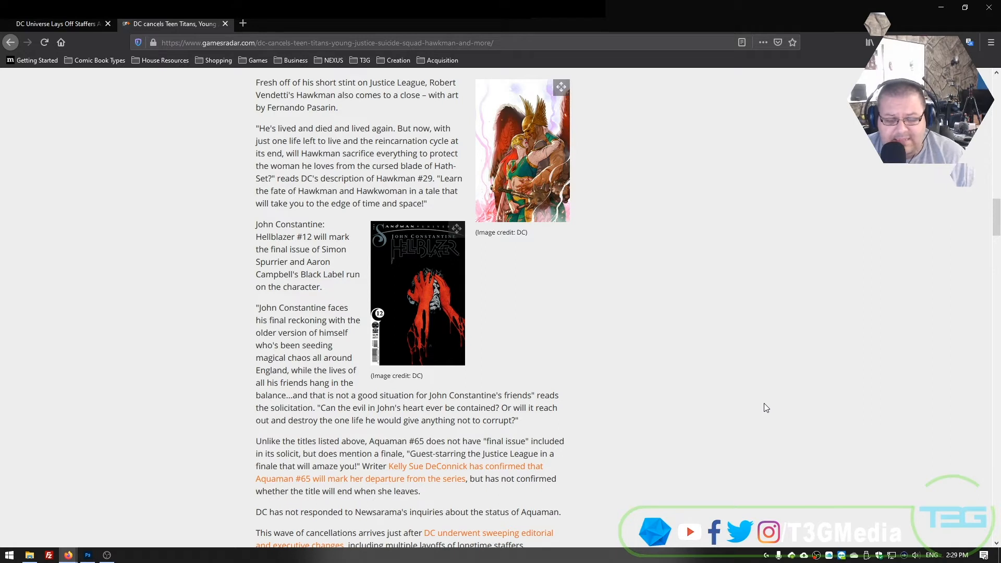
scroll(down, 3)
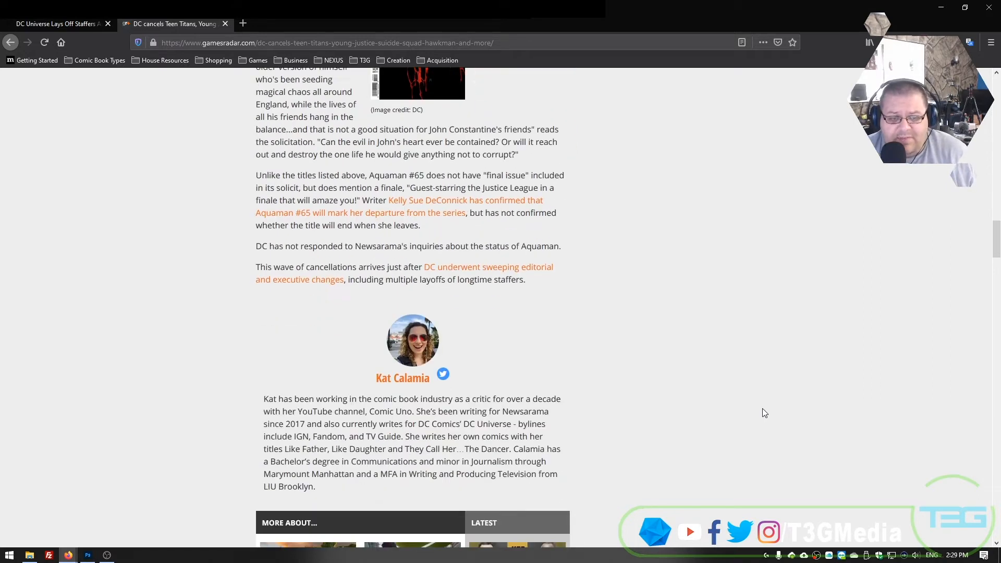
scroll(up, 3)
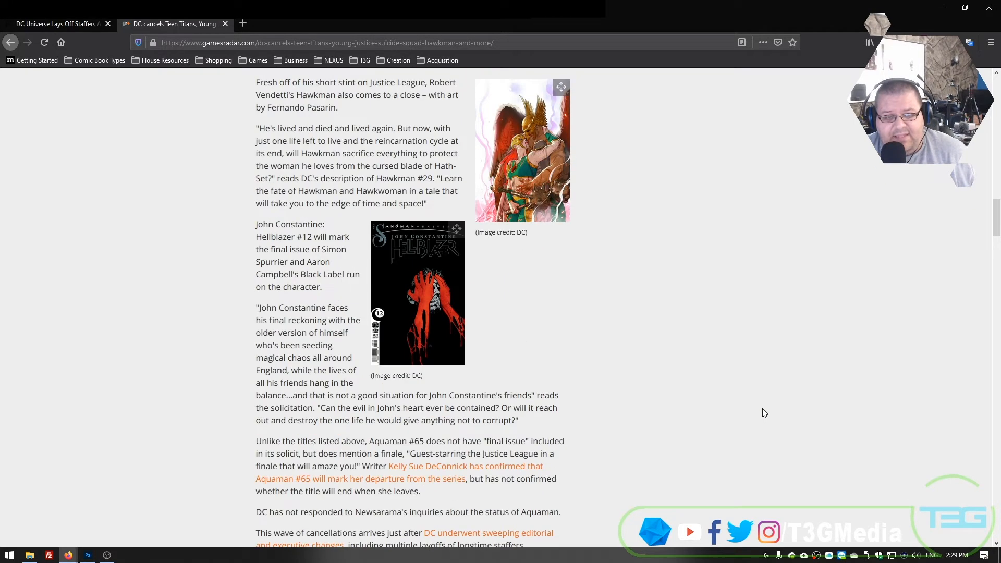
scroll(down, 3)
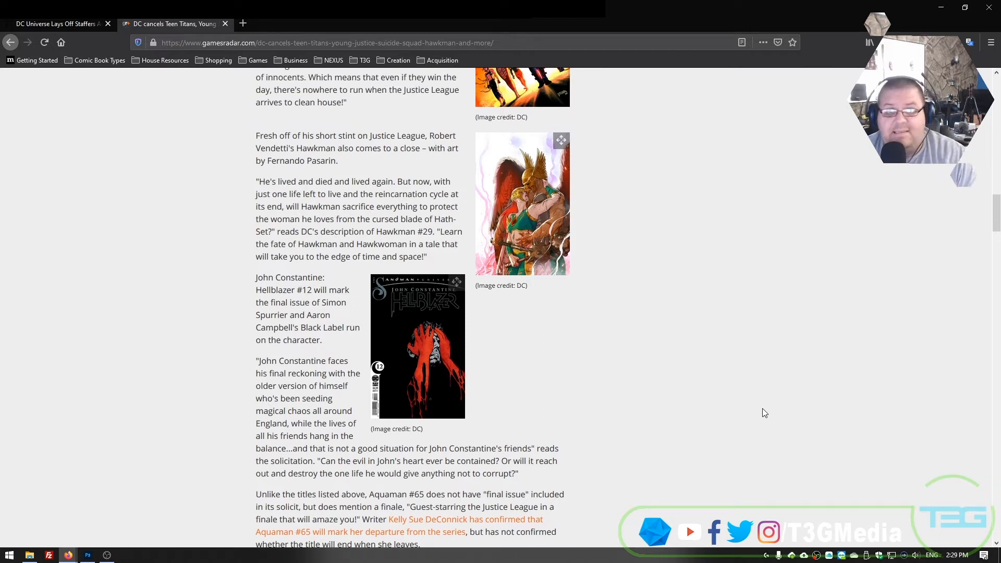
mouse_move(764, 413)
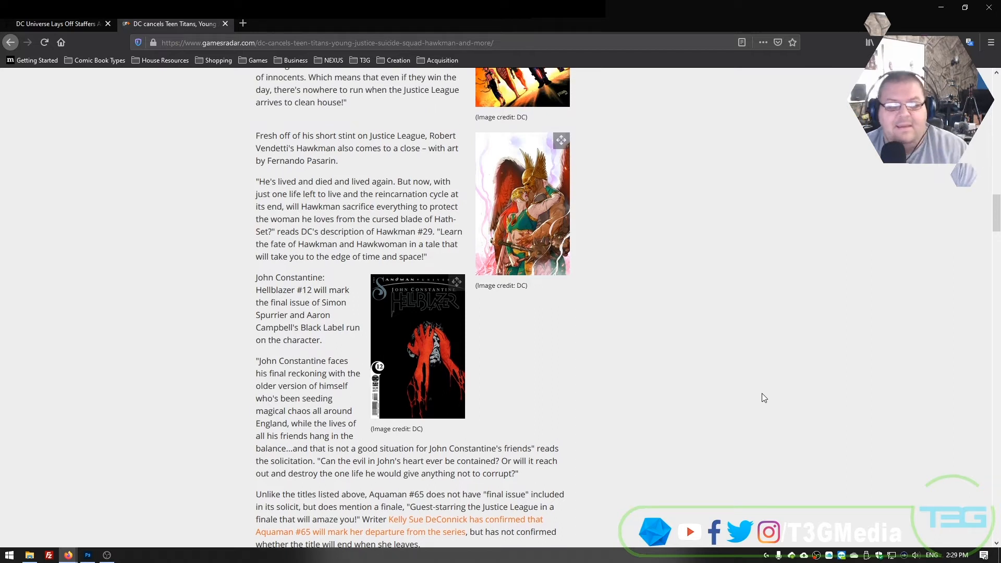
scroll(up, 3)
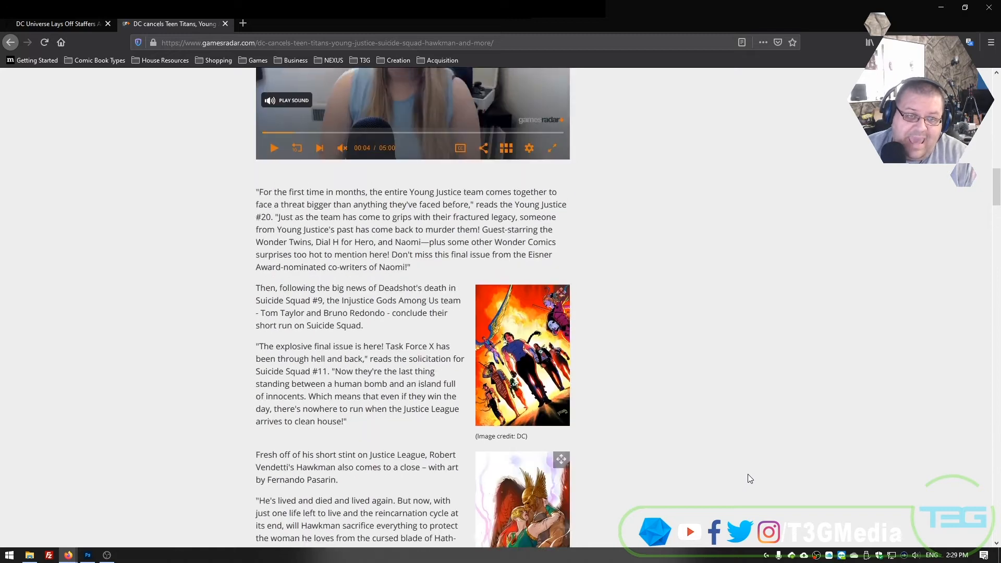
scroll(up, 3)
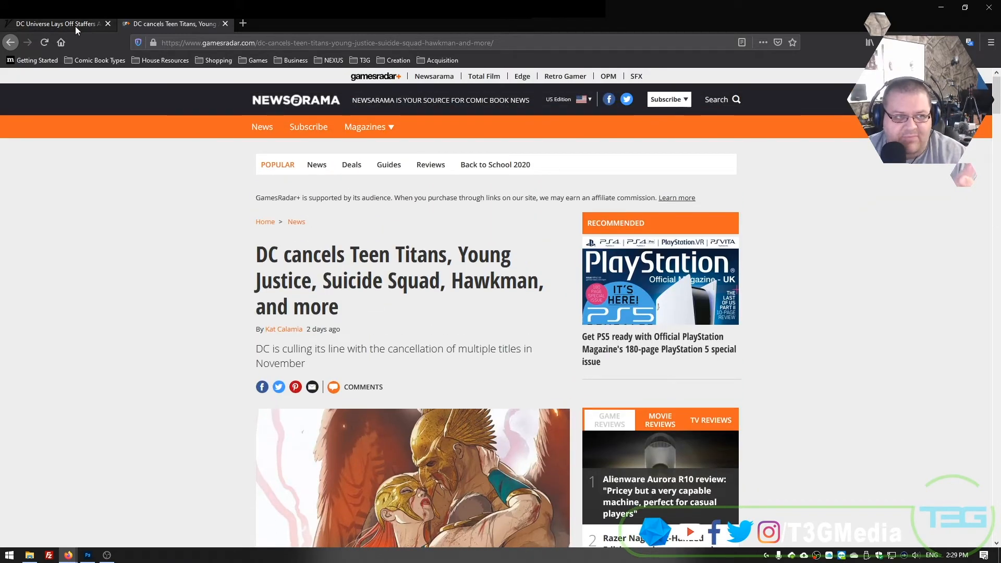
Switch back to the Variety tab 'DC Universe Lays Off Staffers'.
click(54, 23)
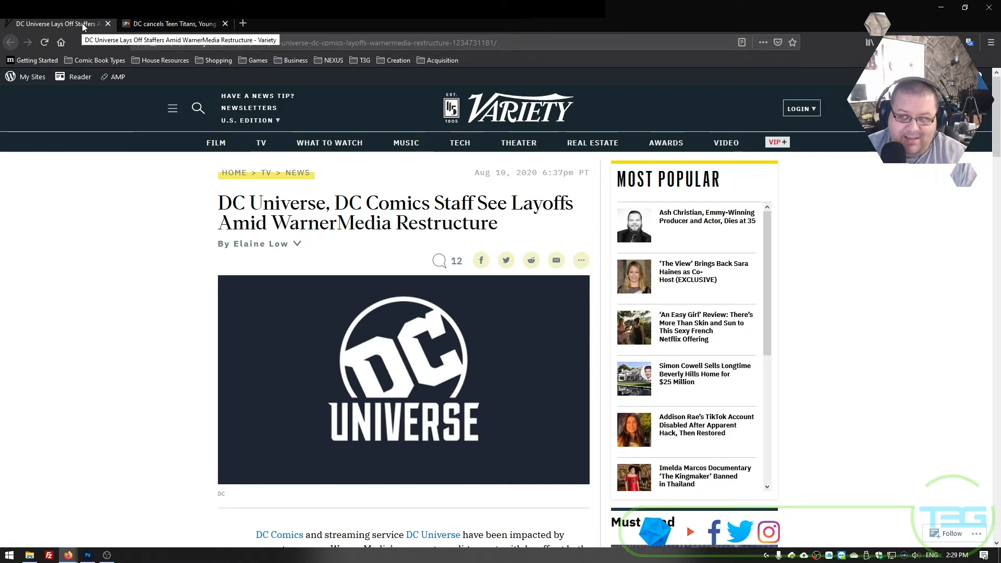
mouse_move(296, 22)
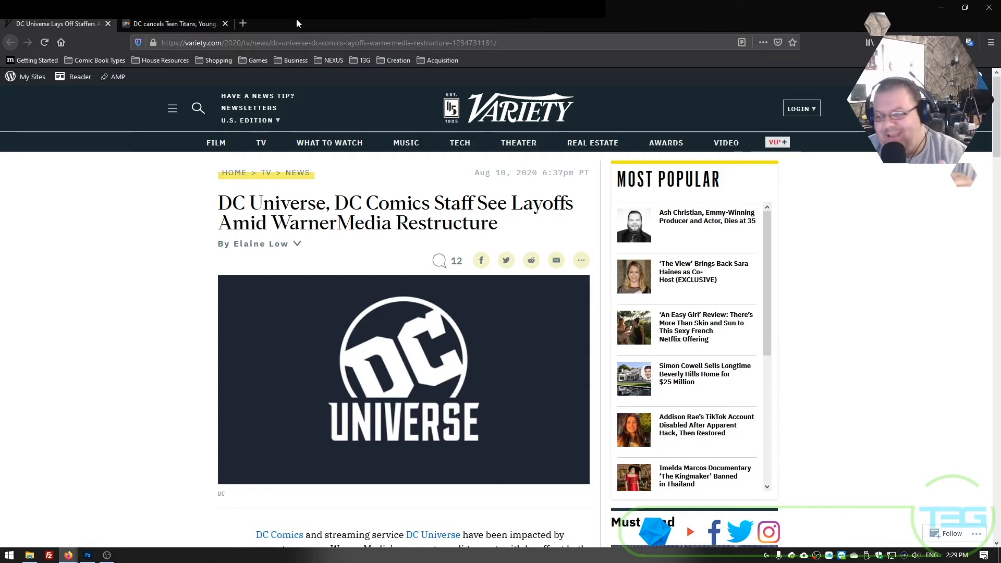
mouse_move(292, 22)
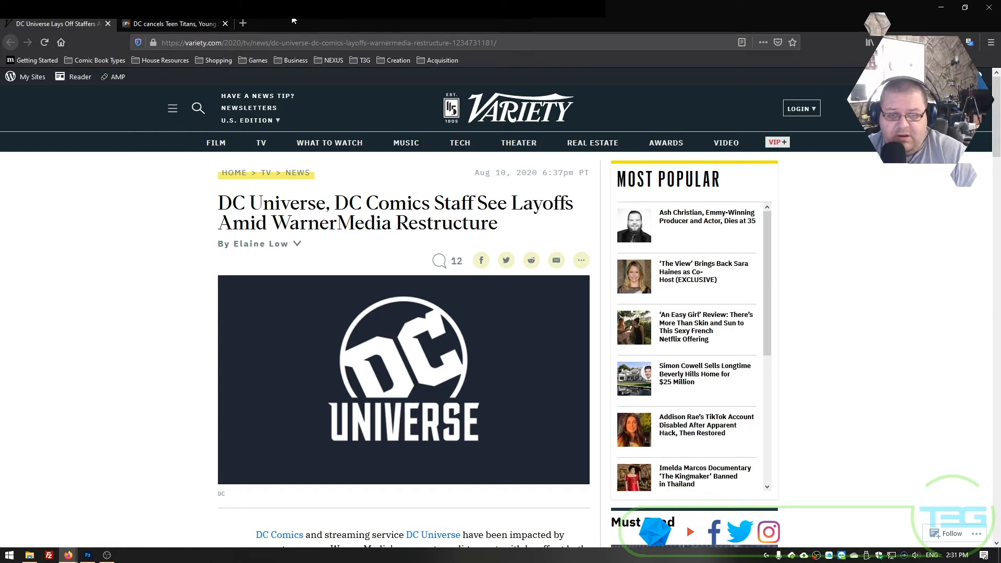
mouse_move(521, 97)
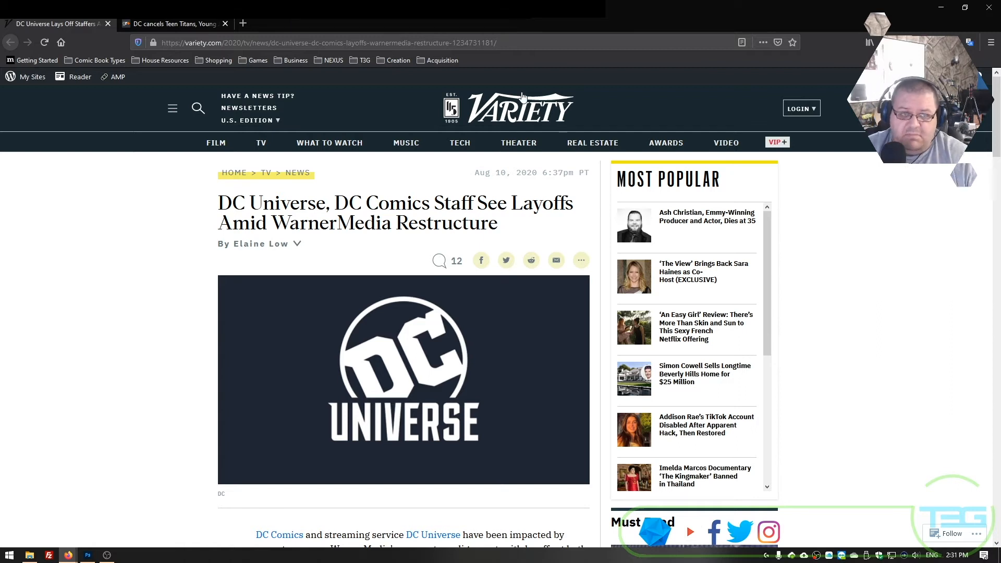
From the Newsarama tab, open a new tab and search 'dc uiniverse char' for Bing images.
click(172, 23)
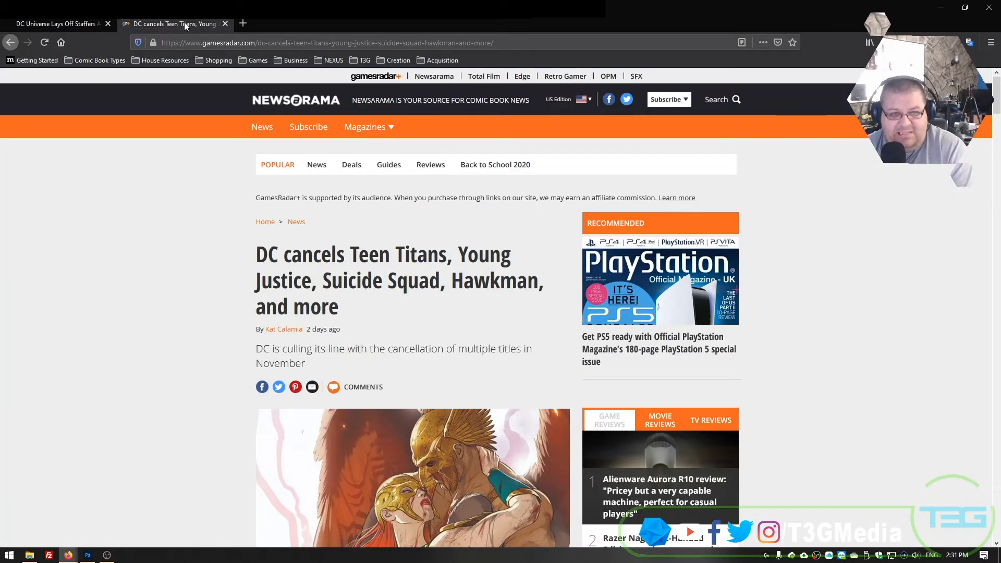
mouse_move(242, 24)
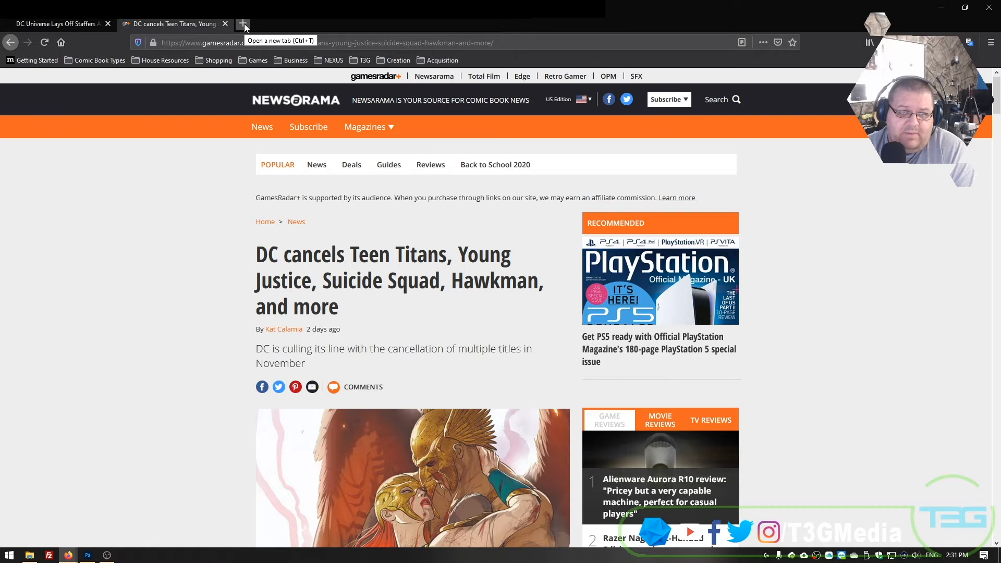
click(243, 23)
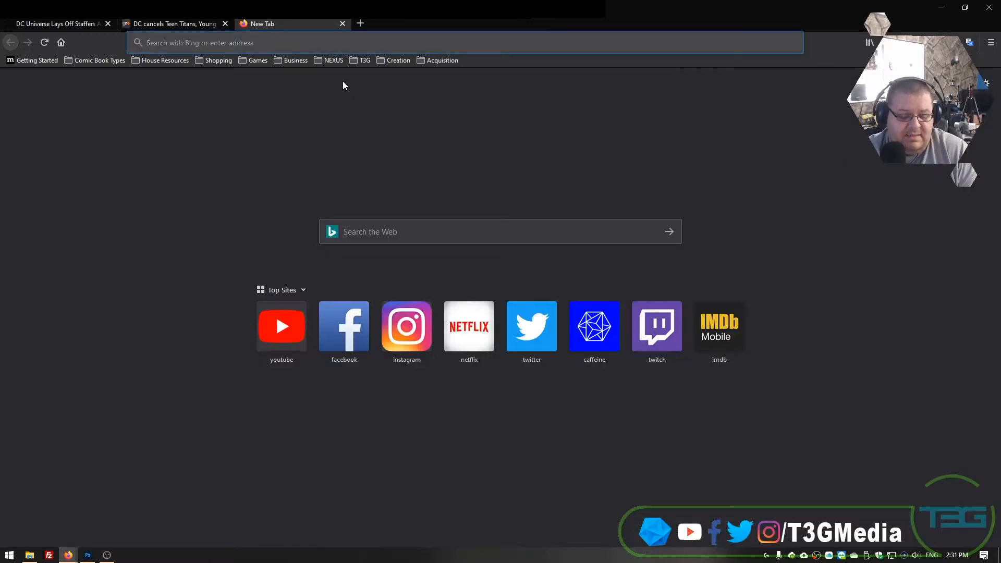
text(dc uiniverse char)
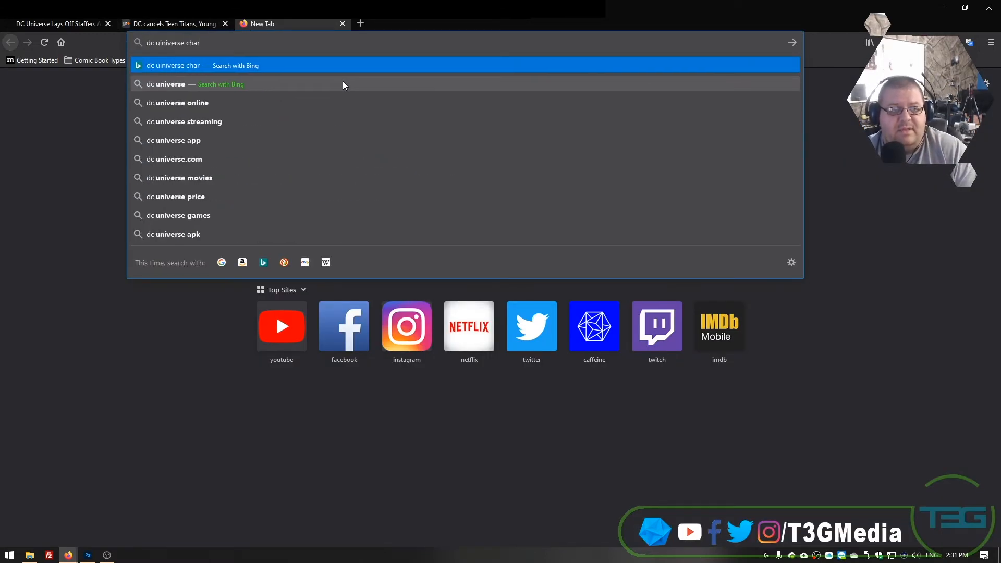
key(Return)
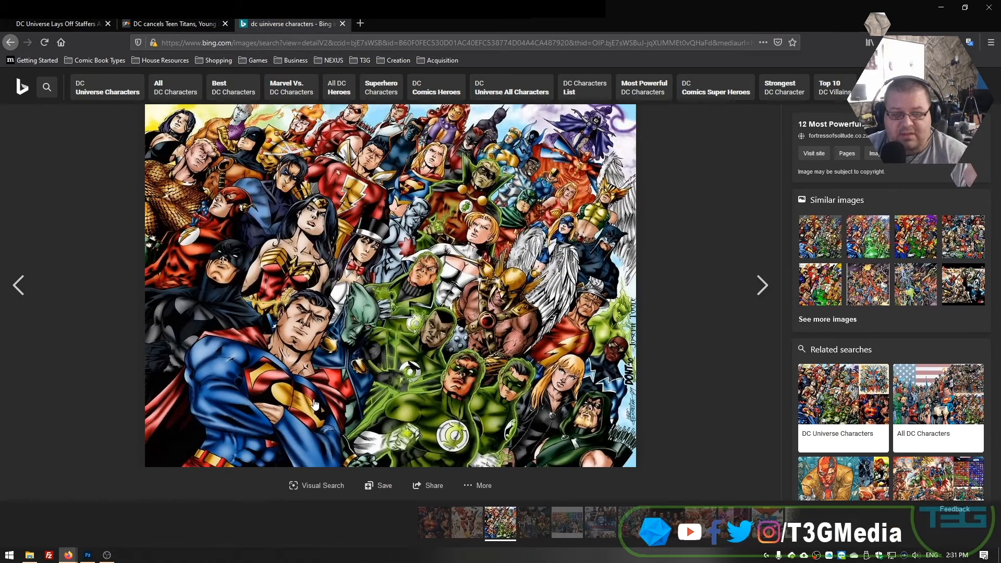
mouse_move(470, 411)
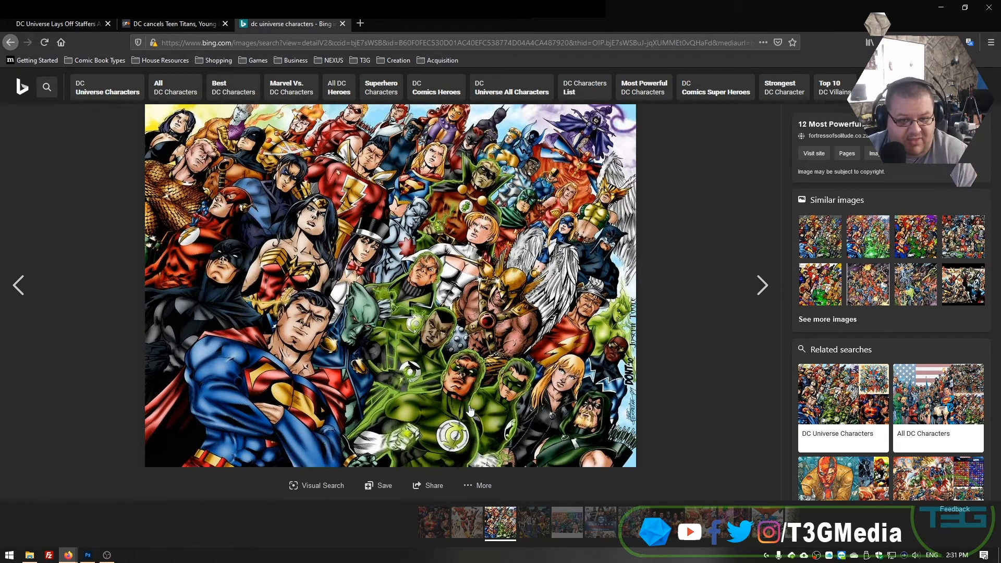
mouse_move(290, 399)
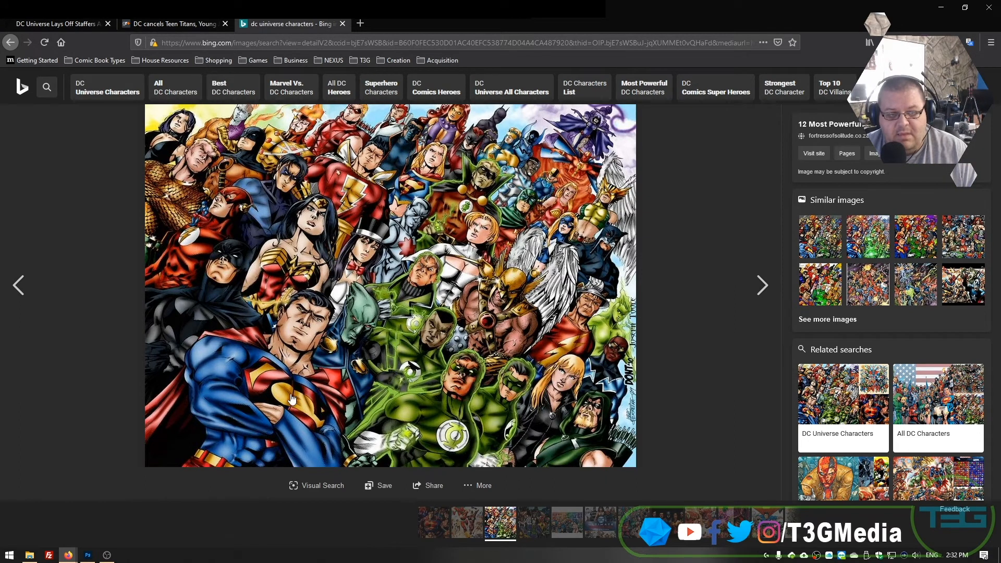
mouse_move(299, 366)
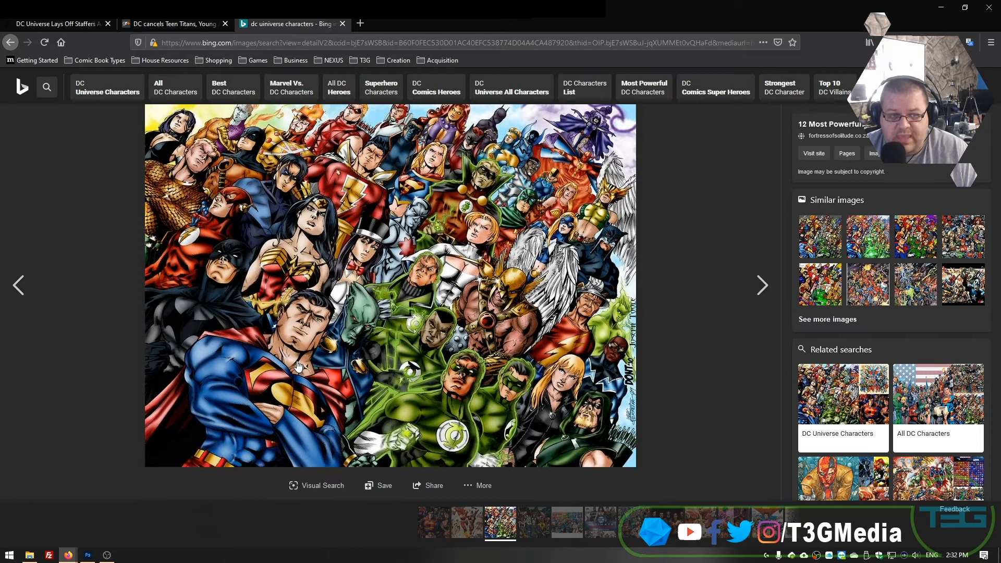
mouse_move(275, 297)
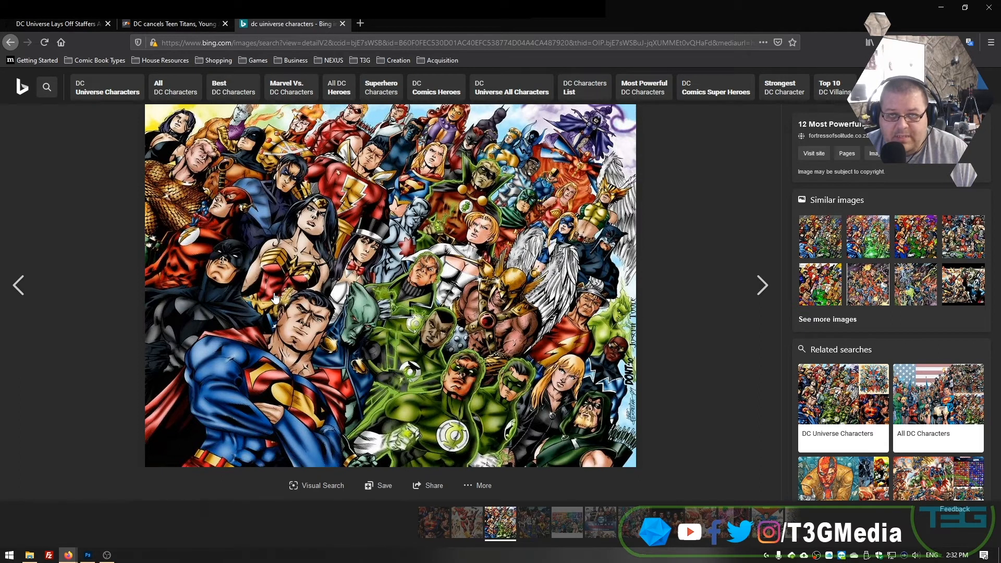
mouse_move(201, 327)
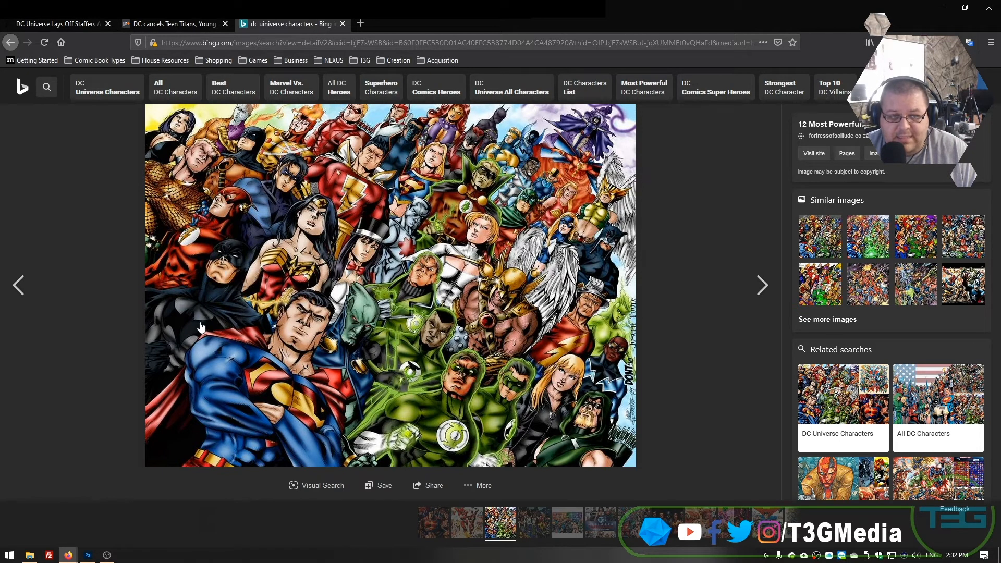
mouse_move(210, 262)
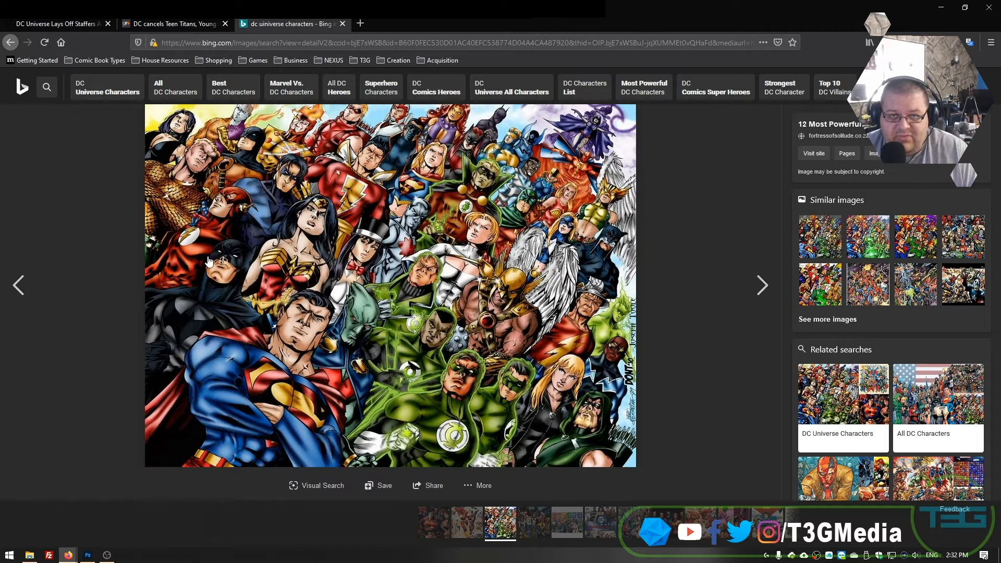
mouse_move(130, 254)
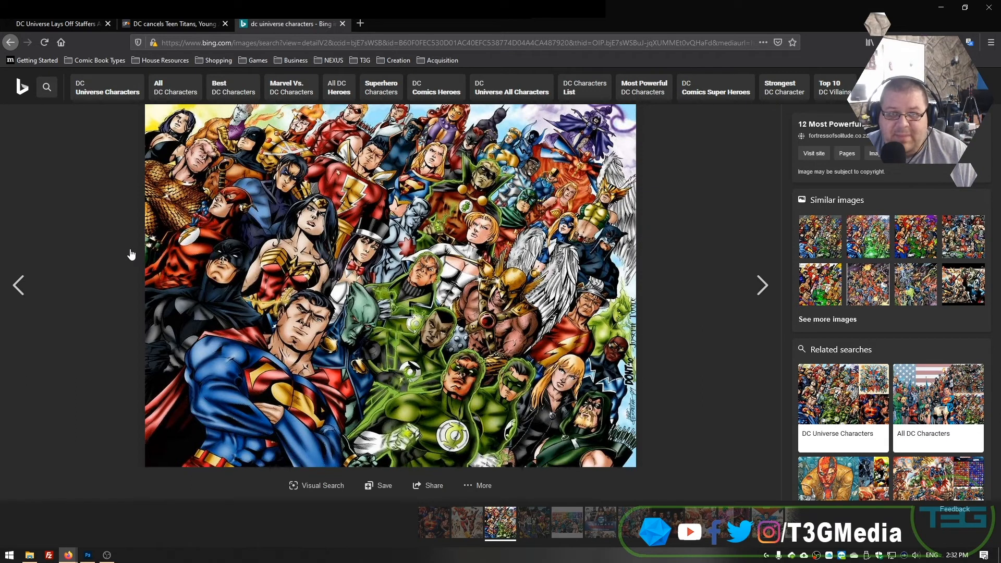
mouse_move(219, 377)
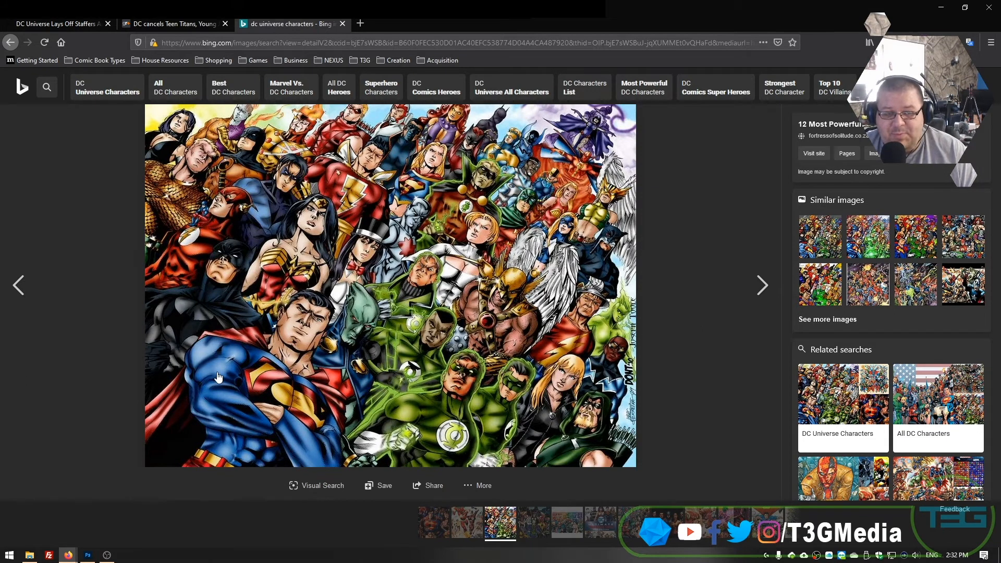
mouse_move(131, 329)
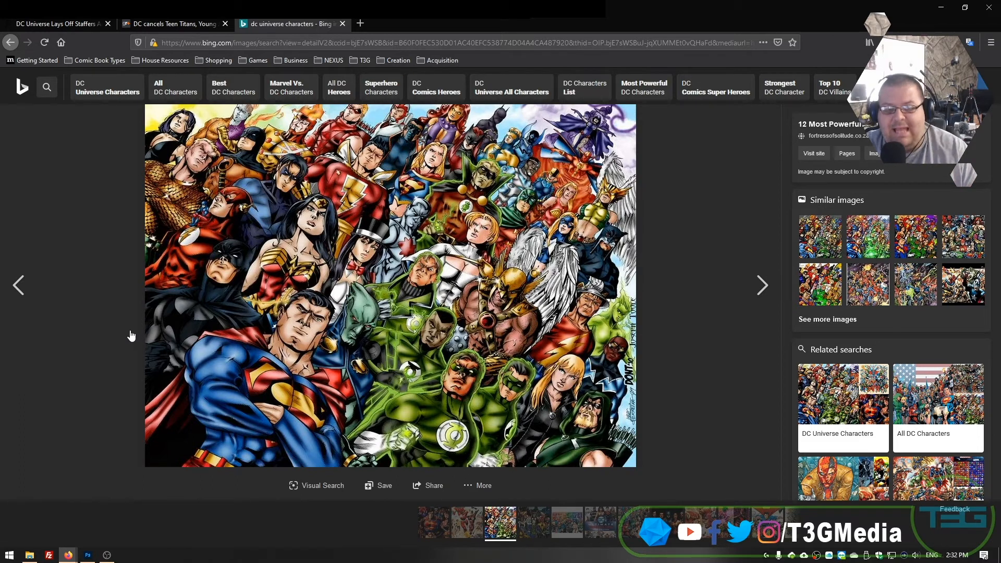
mouse_move(404, 378)
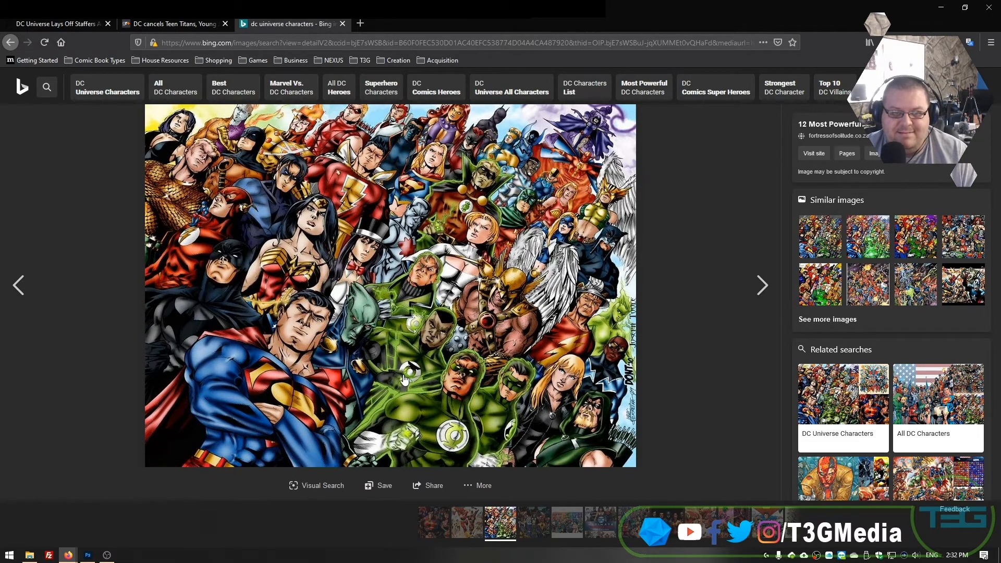
mouse_move(431, 301)
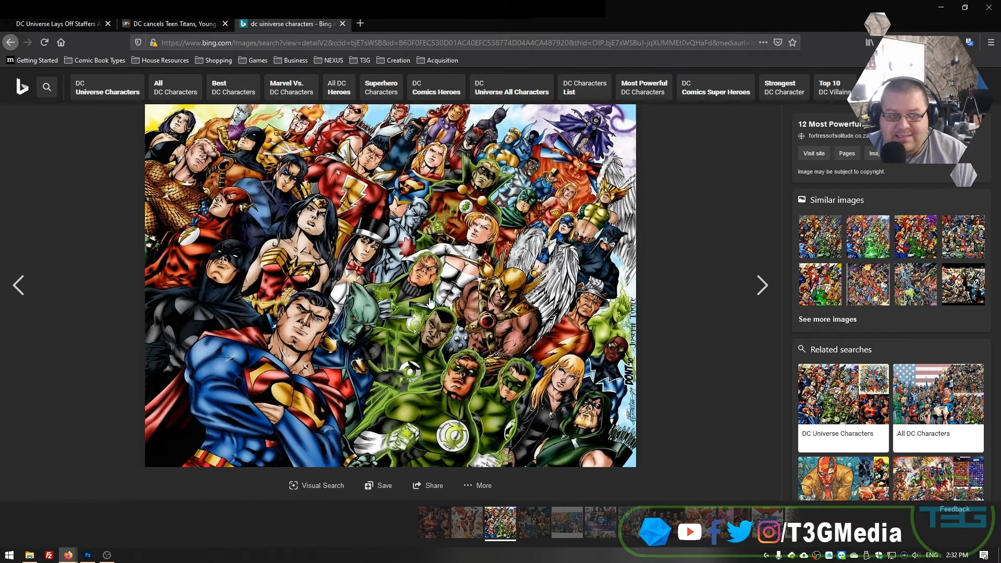
mouse_move(344, 188)
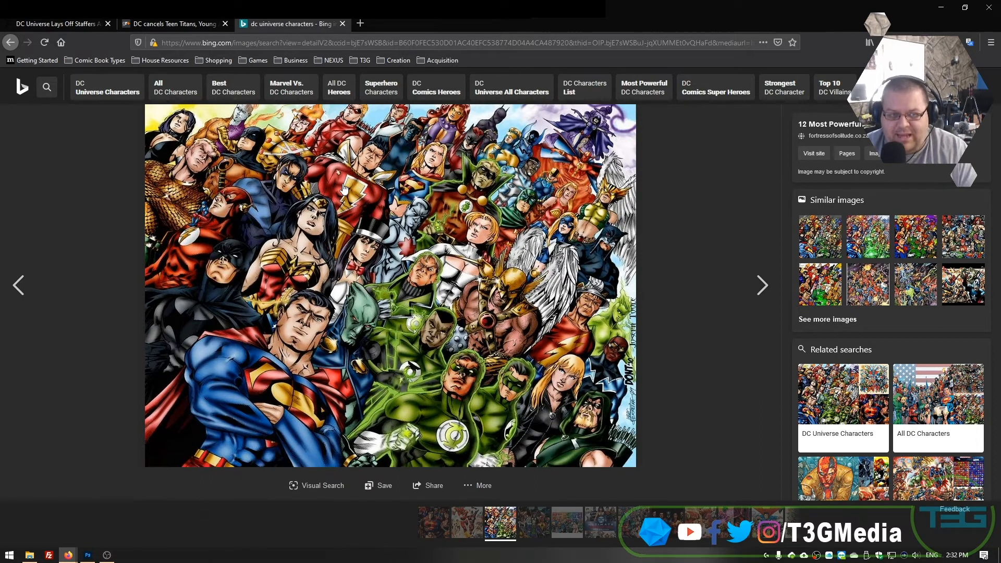
mouse_move(296, 262)
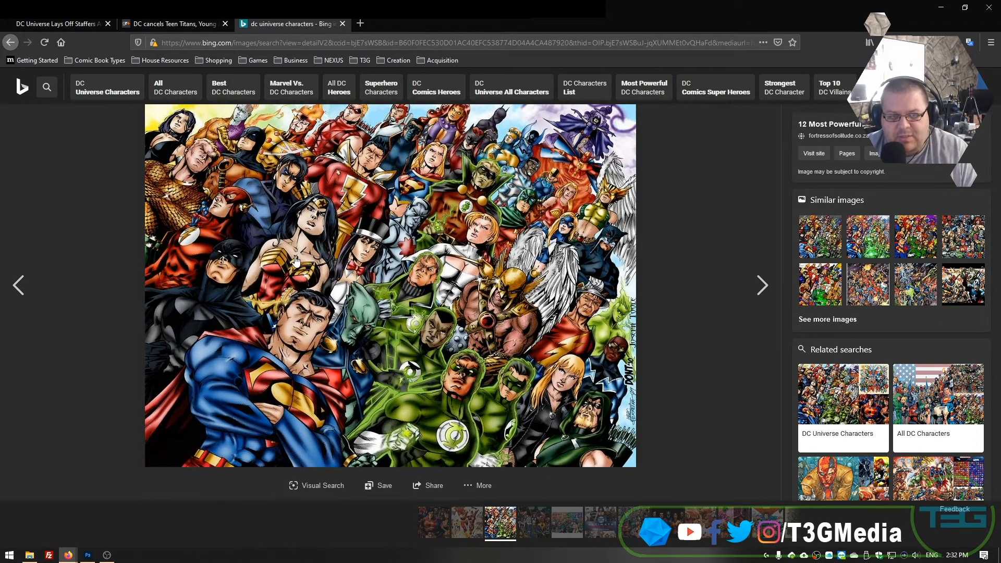
mouse_move(344, 283)
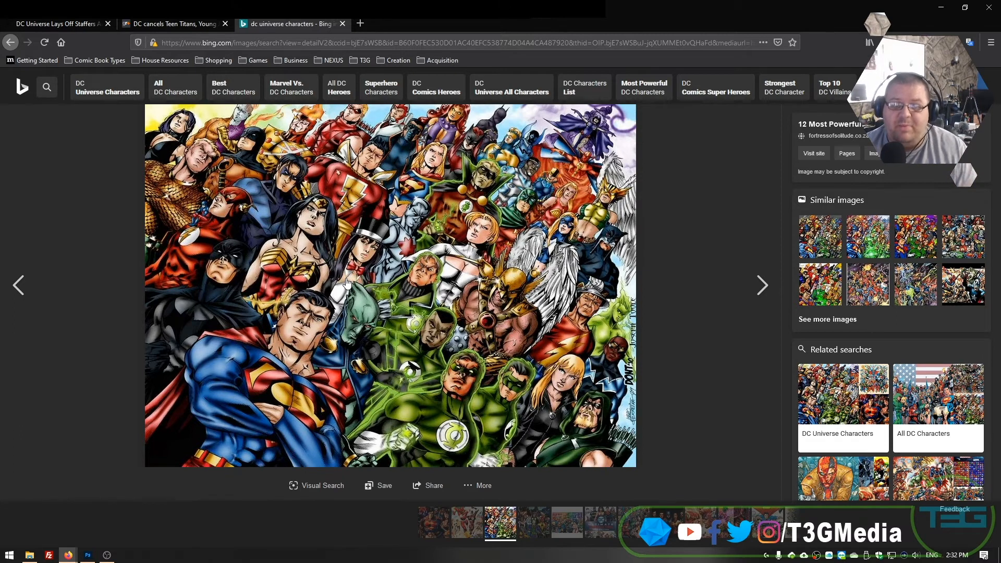
mouse_move(200, 323)
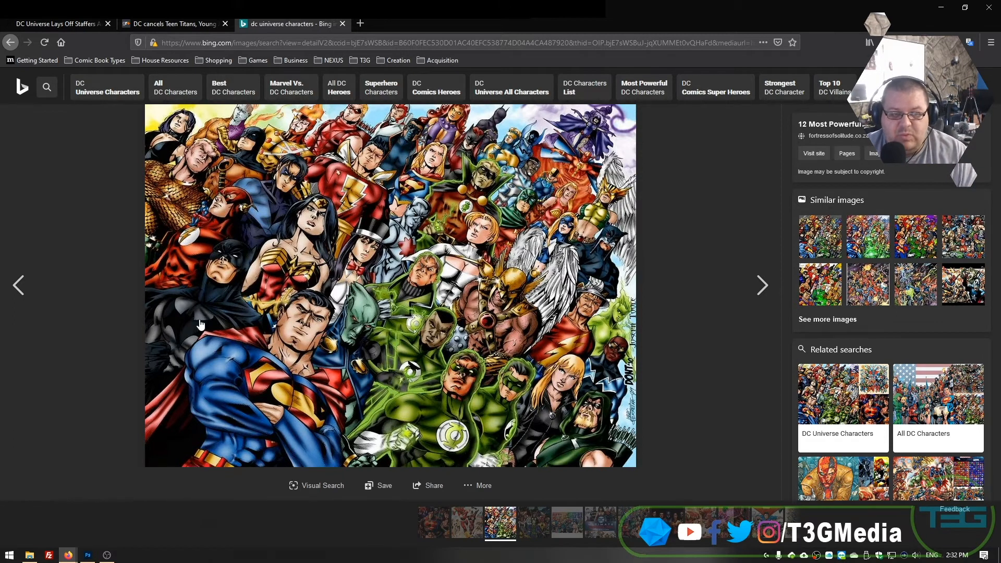
mouse_move(200, 302)
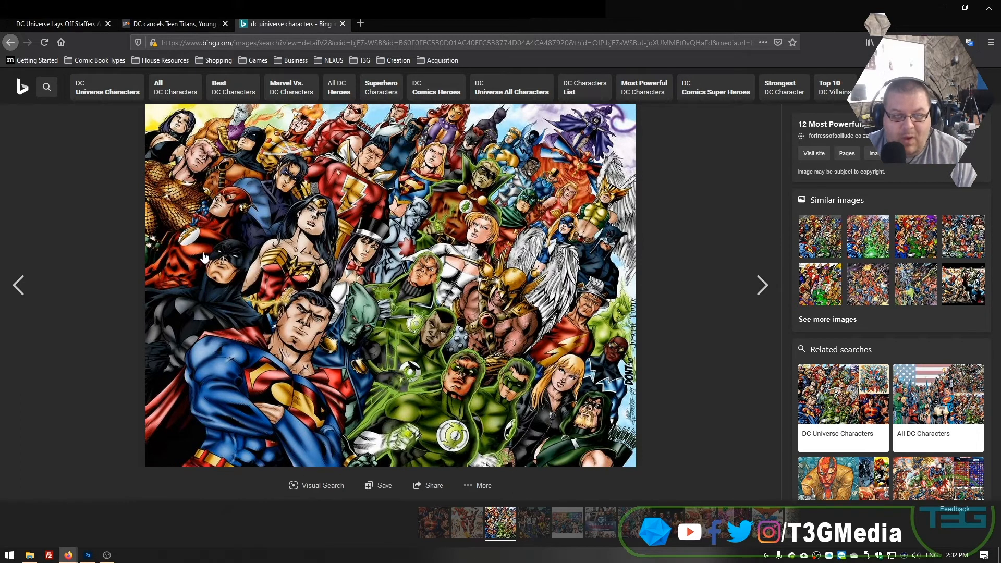
mouse_move(194, 266)
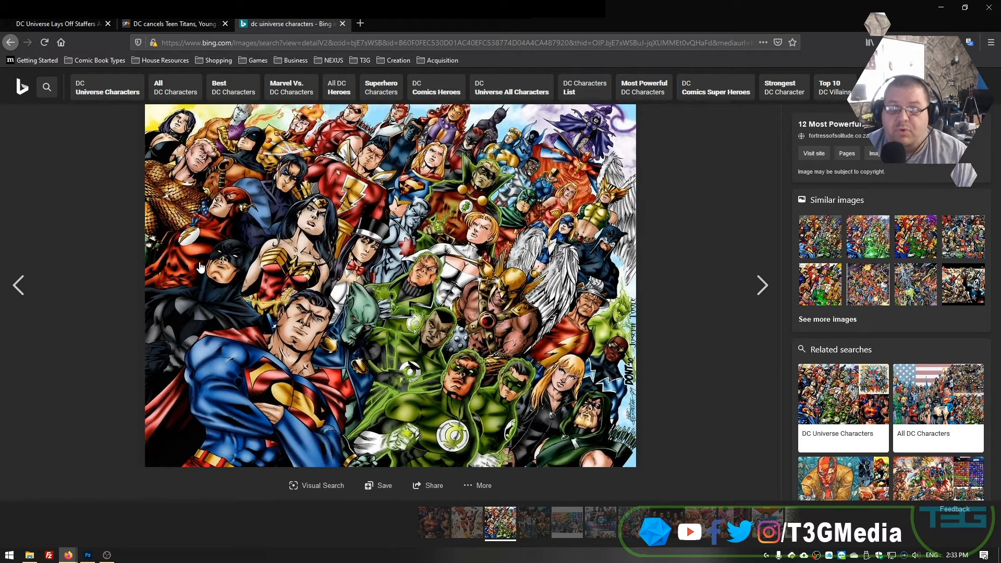
mouse_move(83, 207)
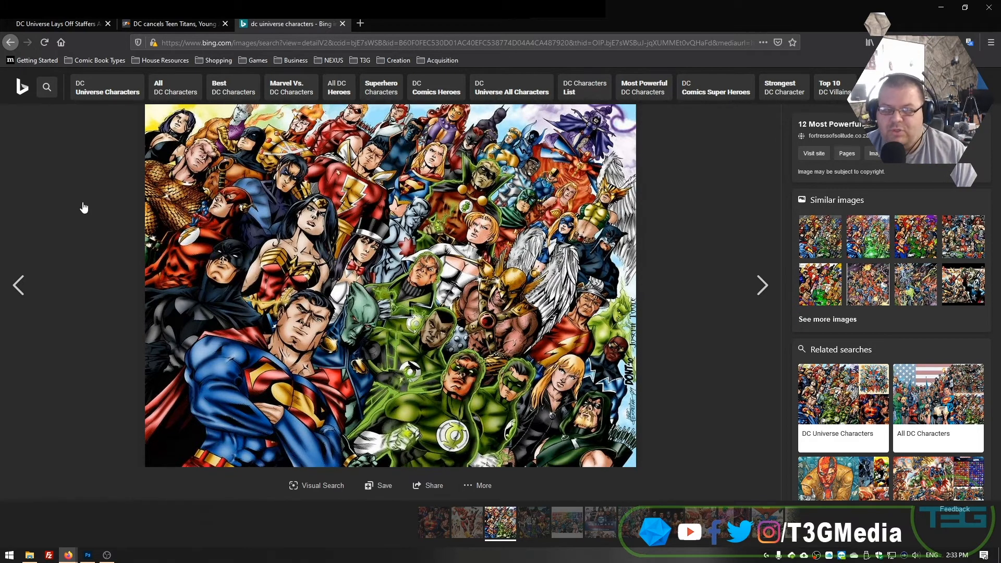
mouse_move(26, 236)
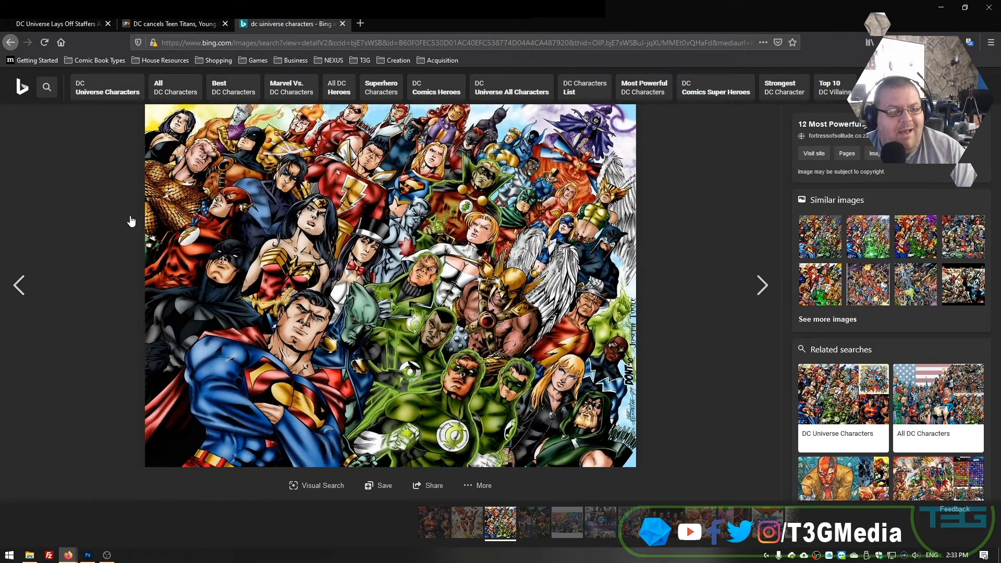
mouse_move(248, 174)
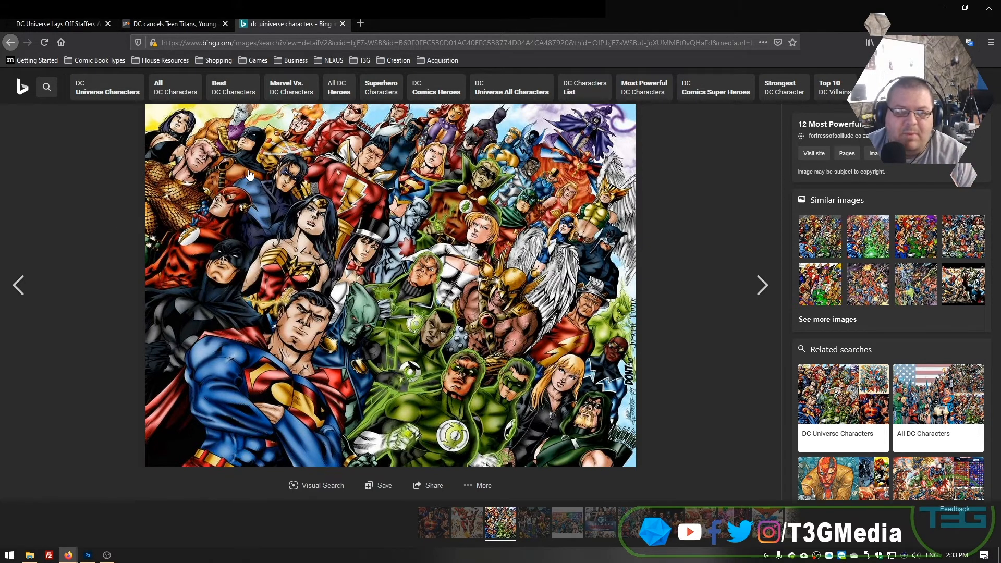
mouse_move(254, 167)
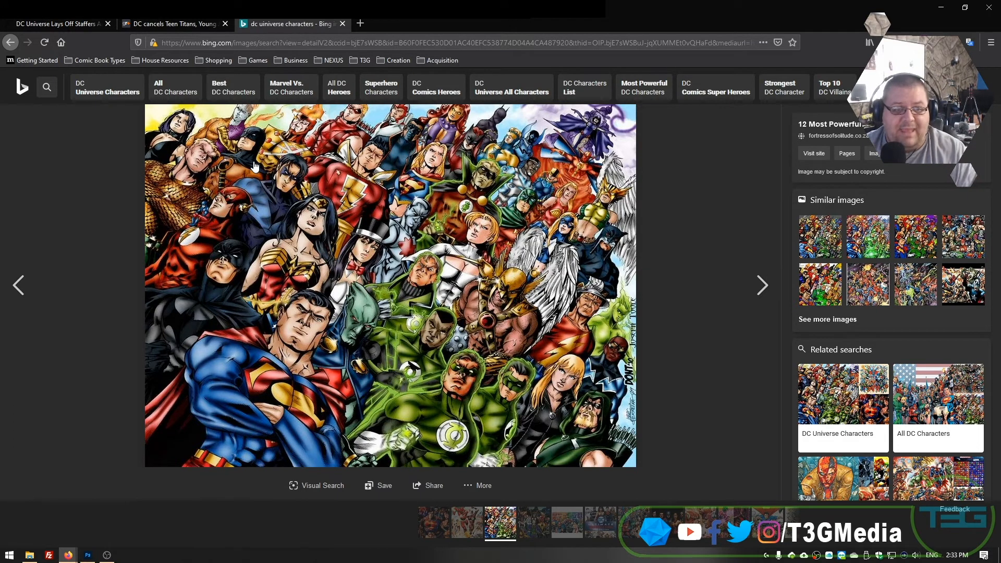
mouse_move(356, 318)
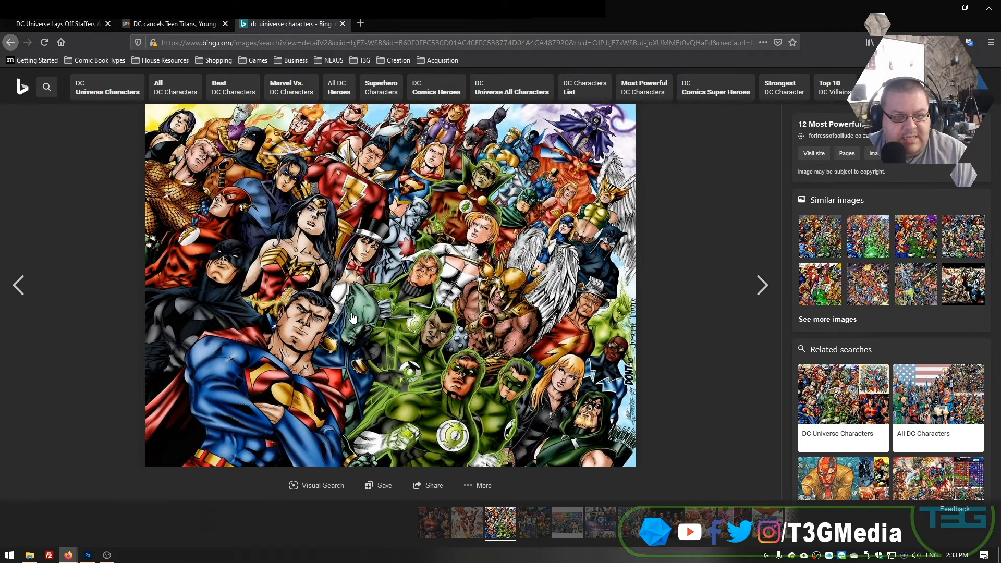
mouse_move(194, 236)
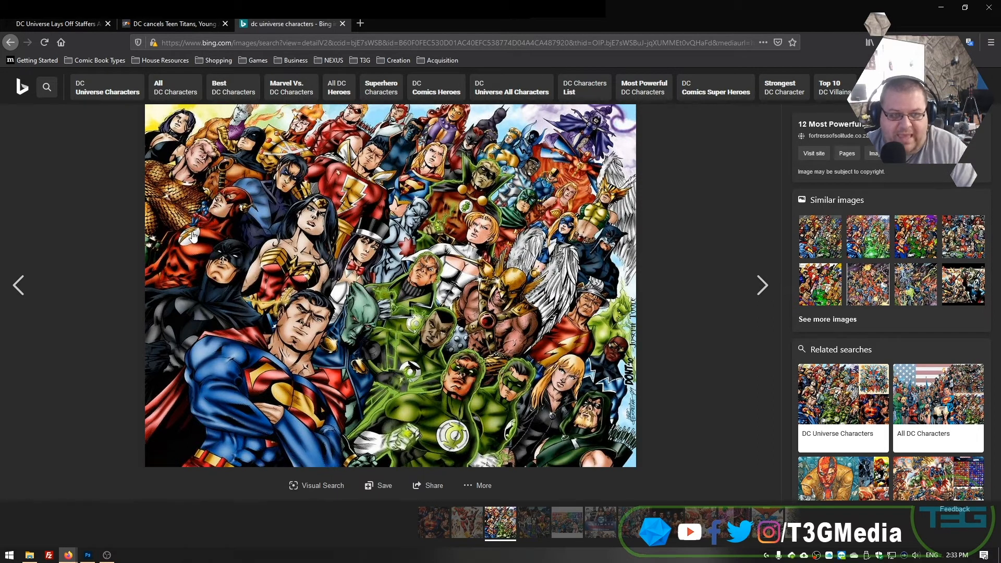
mouse_move(242, 233)
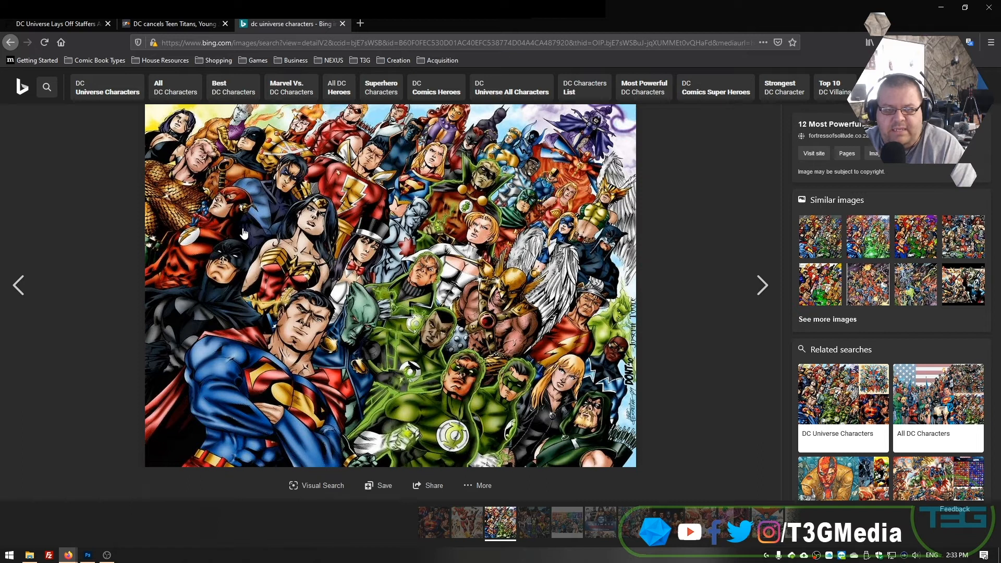
mouse_move(488, 222)
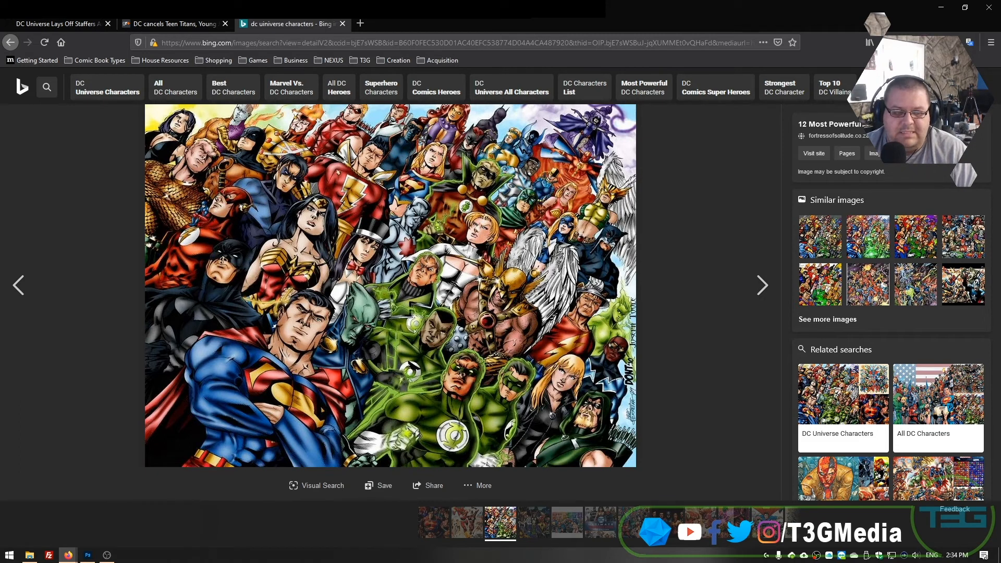
mouse_move(984, 66)
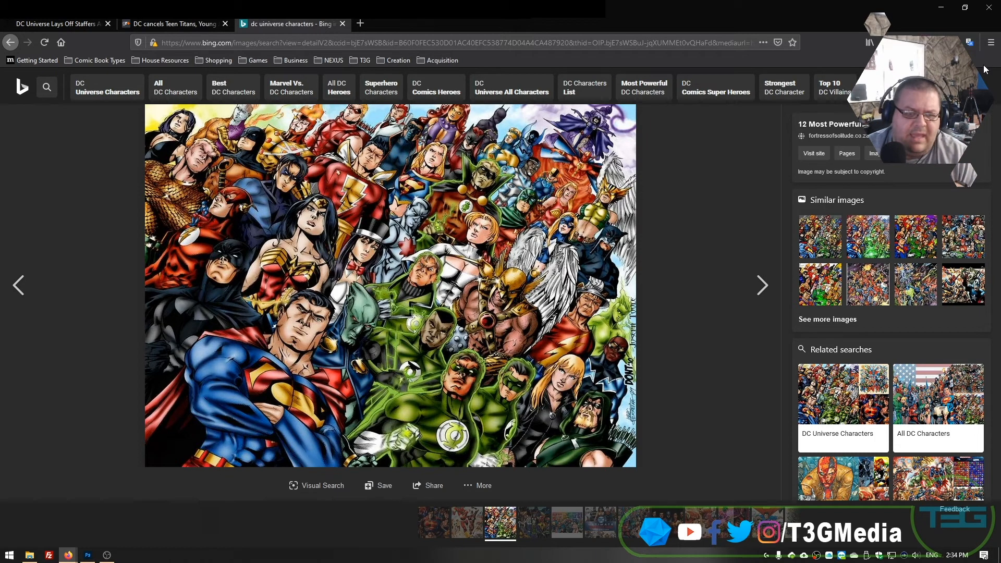
mouse_move(687, 260)
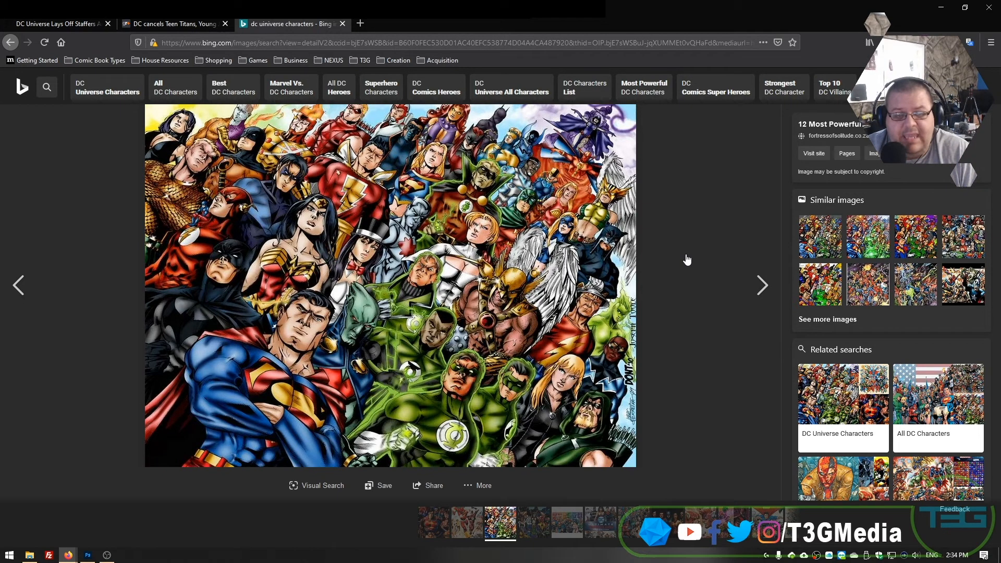
mouse_move(735, 237)
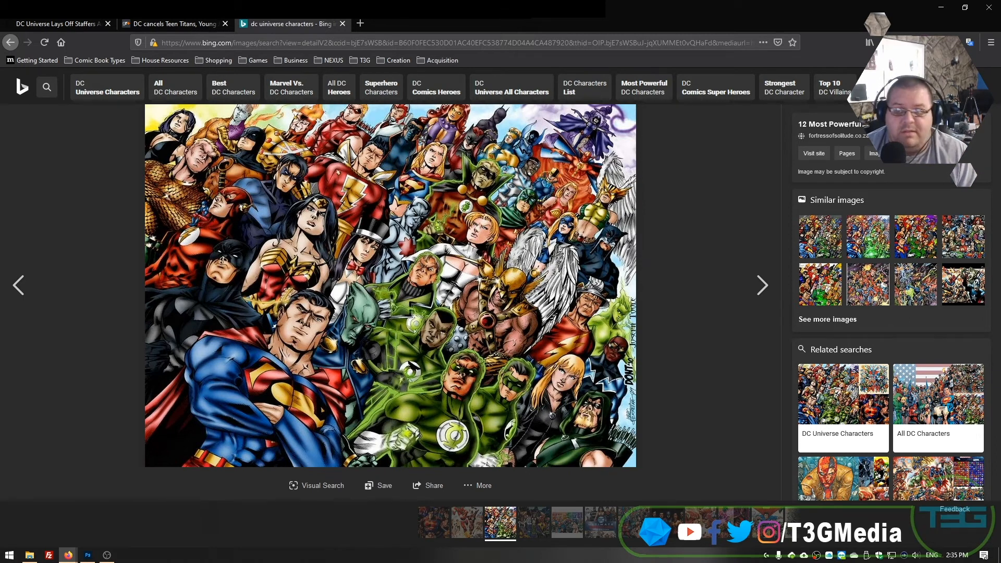
Close the DC Universe characters image tab and open a fresh blank tab.
click(173, 24)
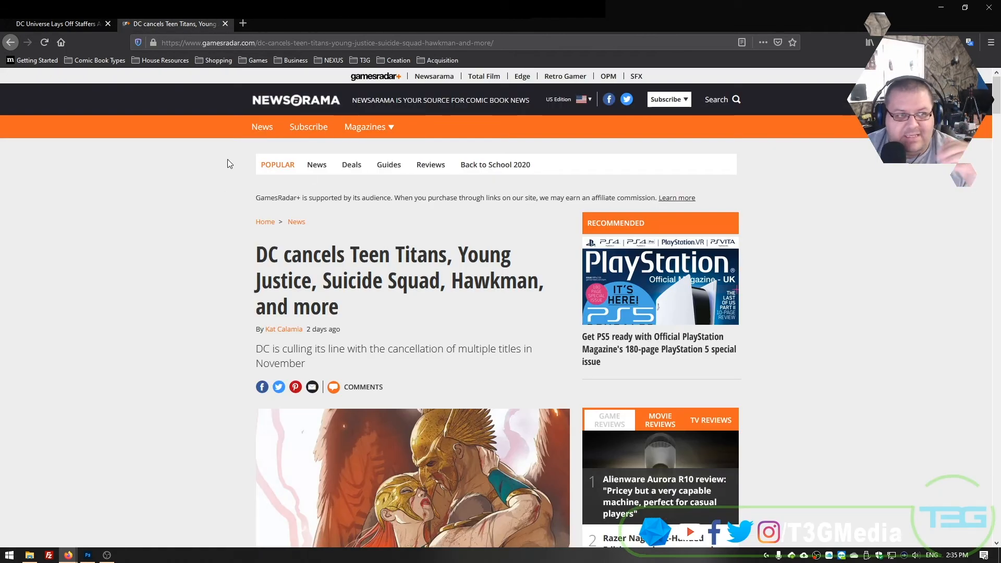
mouse_move(85, 36)
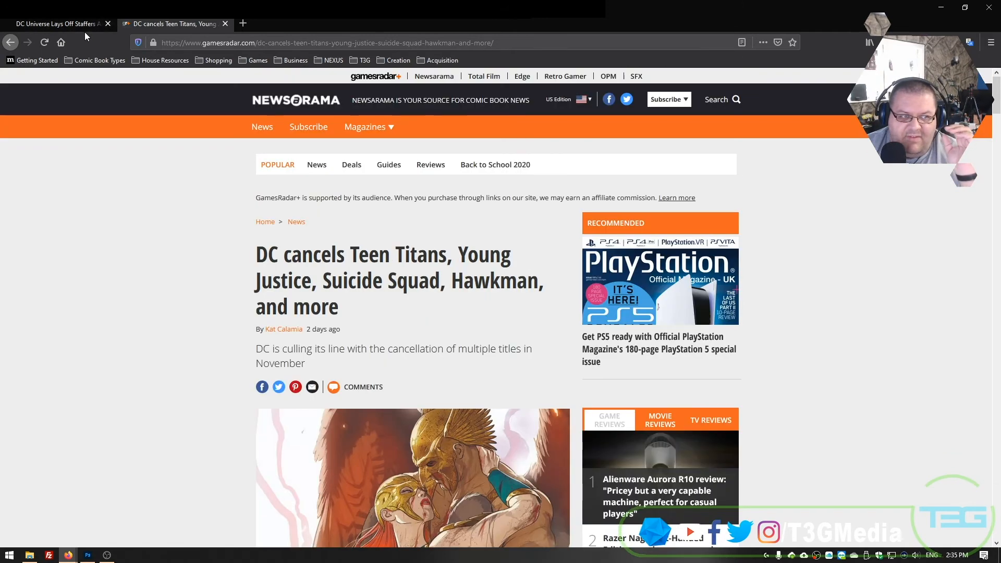
click(54, 23)
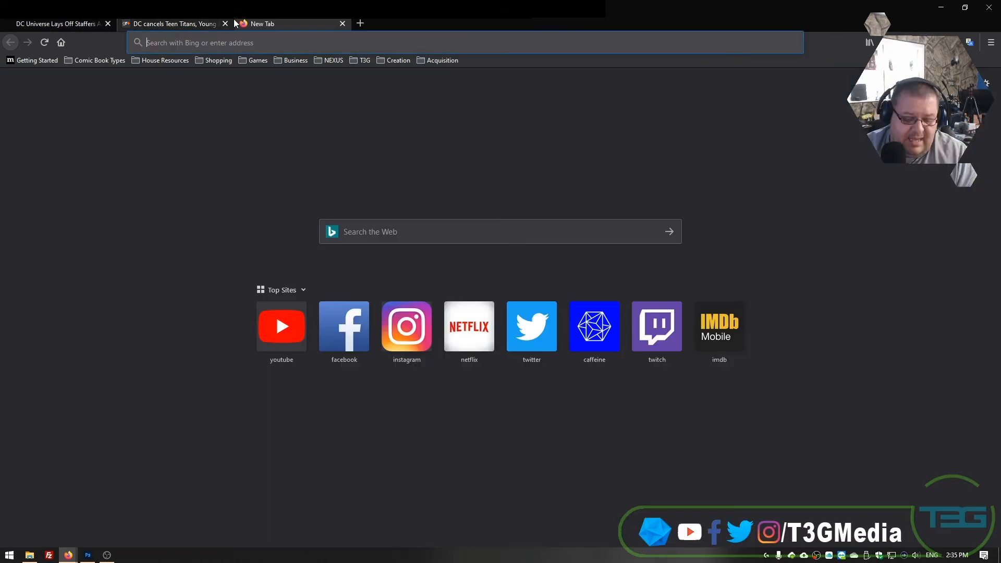
Search 'jim lee dc' to reach the MSN article on Jim Lee's reassurances.
text(jim lee dc)
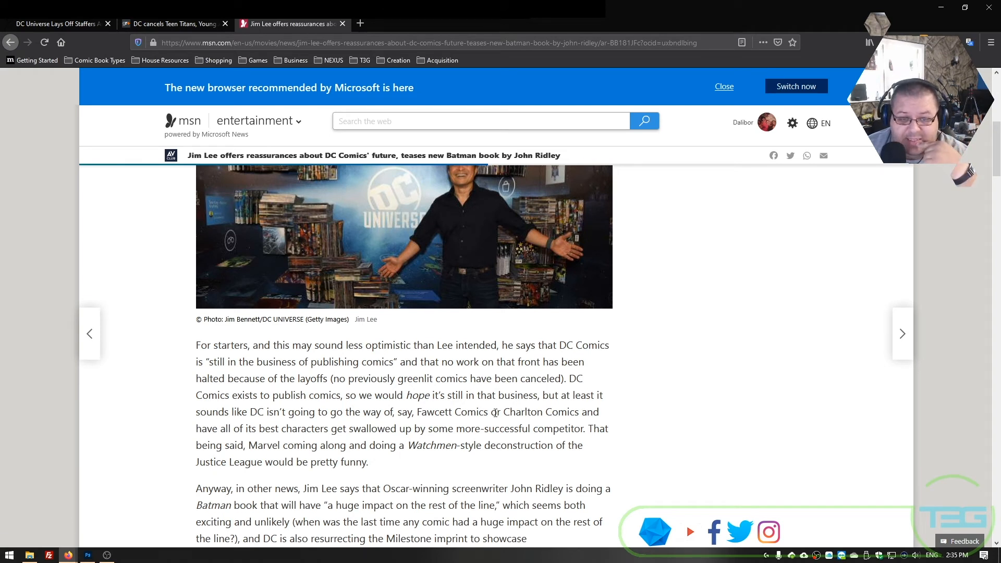
mouse_move(625, 415)
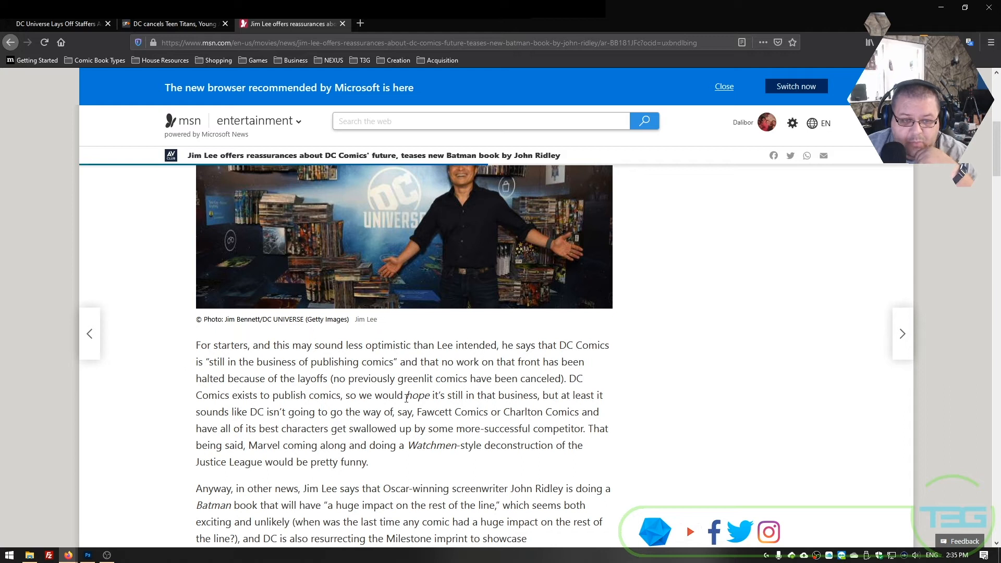
mouse_move(556, 395)
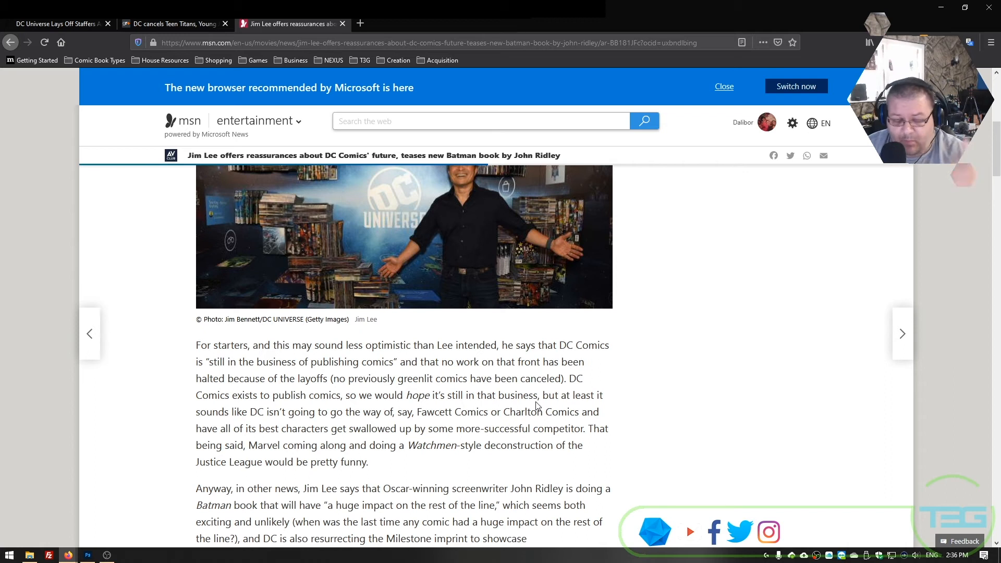
mouse_move(539, 401)
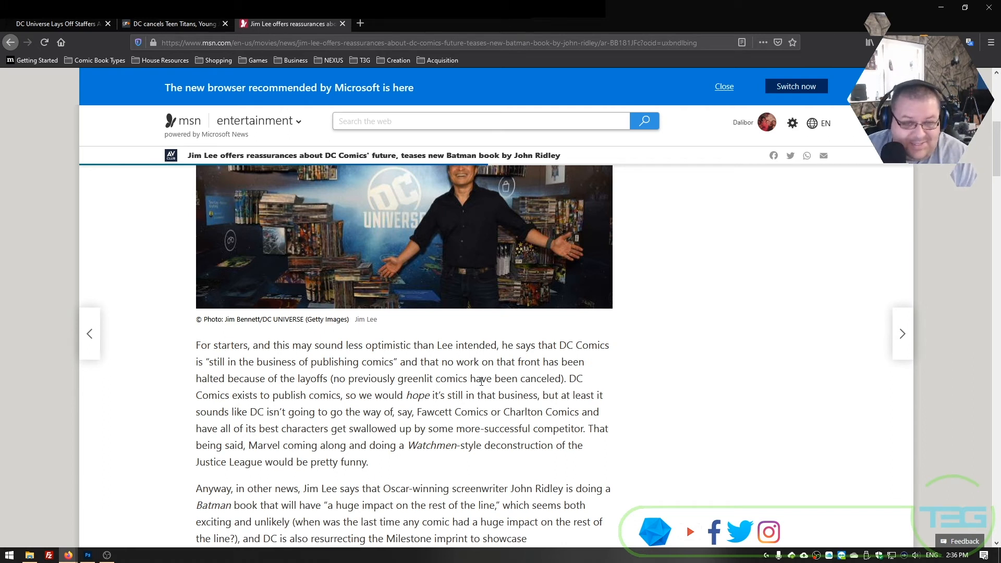
mouse_move(563, 405)
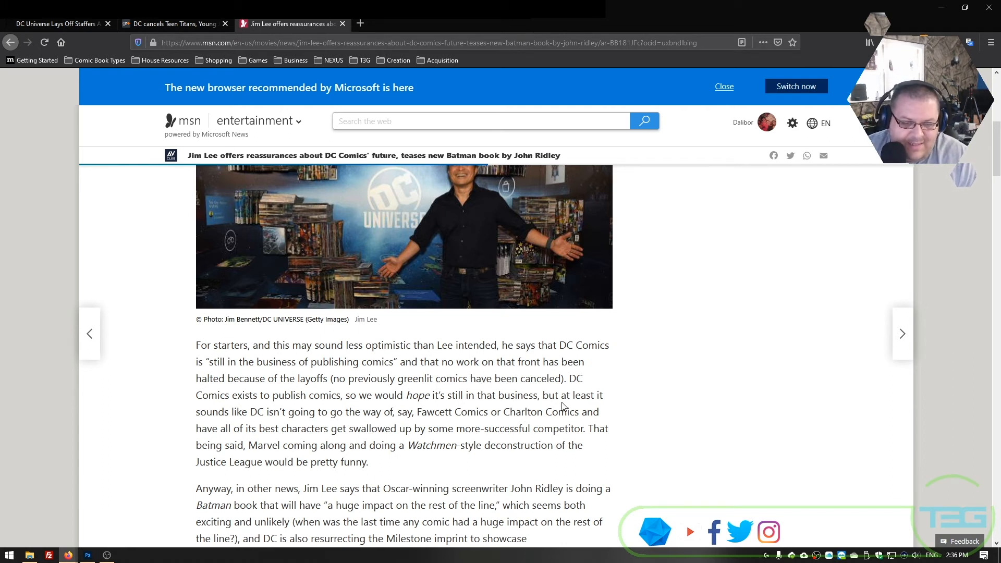
mouse_move(586, 411)
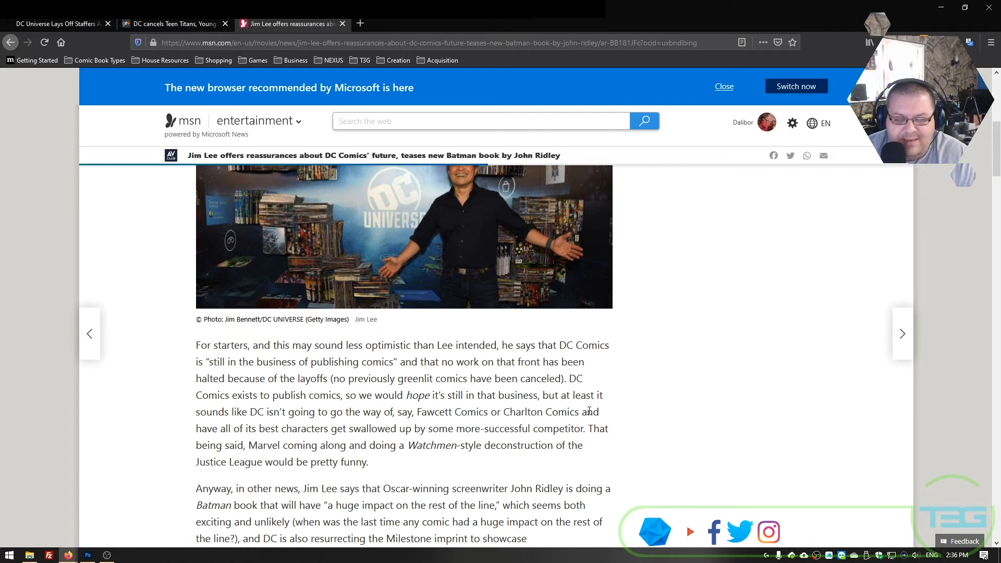
mouse_move(181, 469)
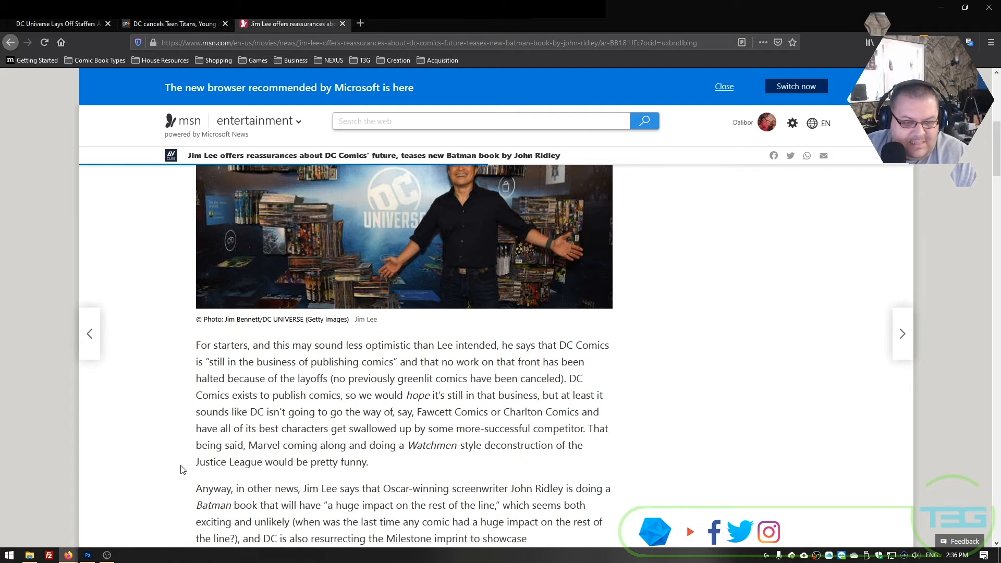
mouse_move(438, 421)
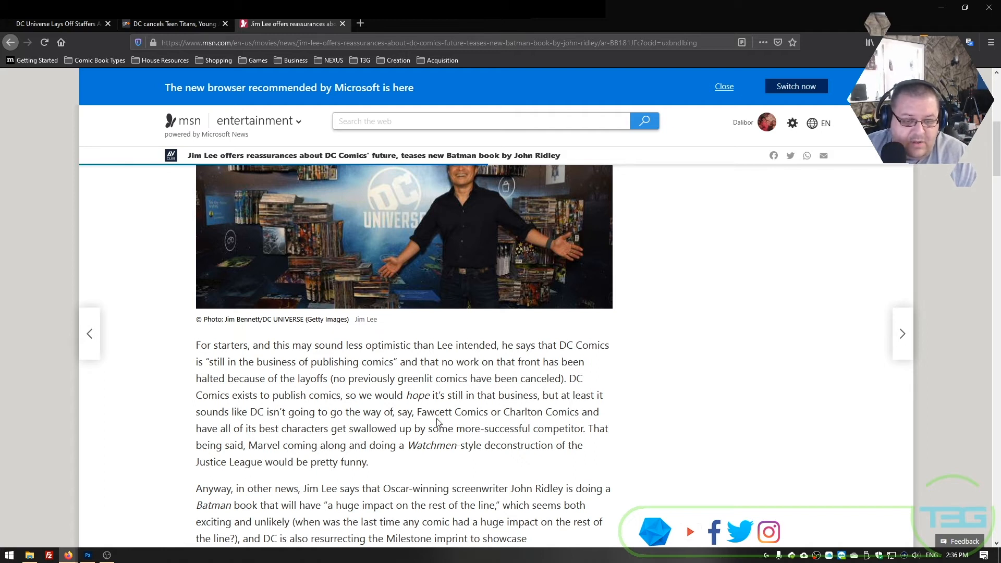
mouse_move(636, 444)
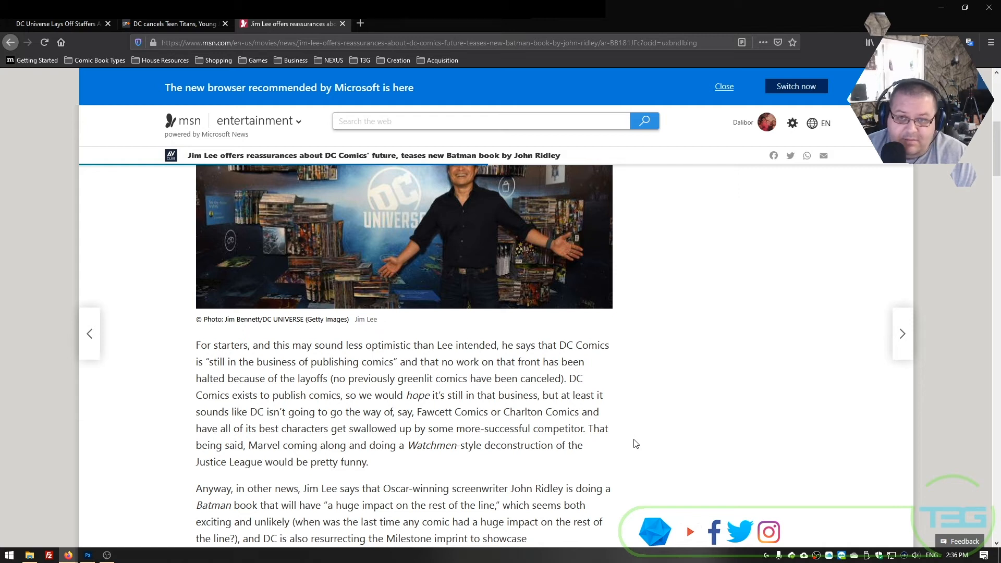
mouse_move(638, 430)
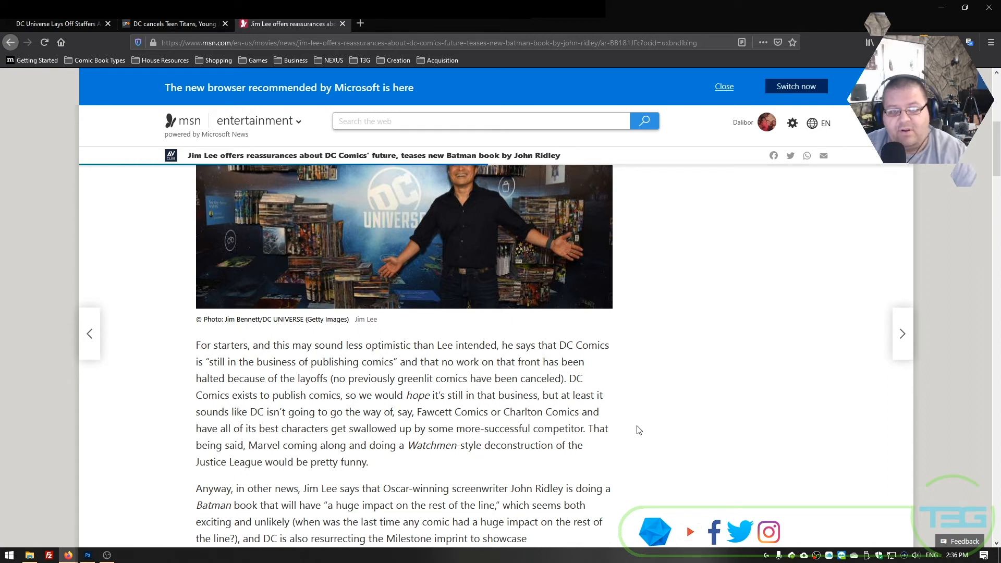
mouse_move(737, 336)
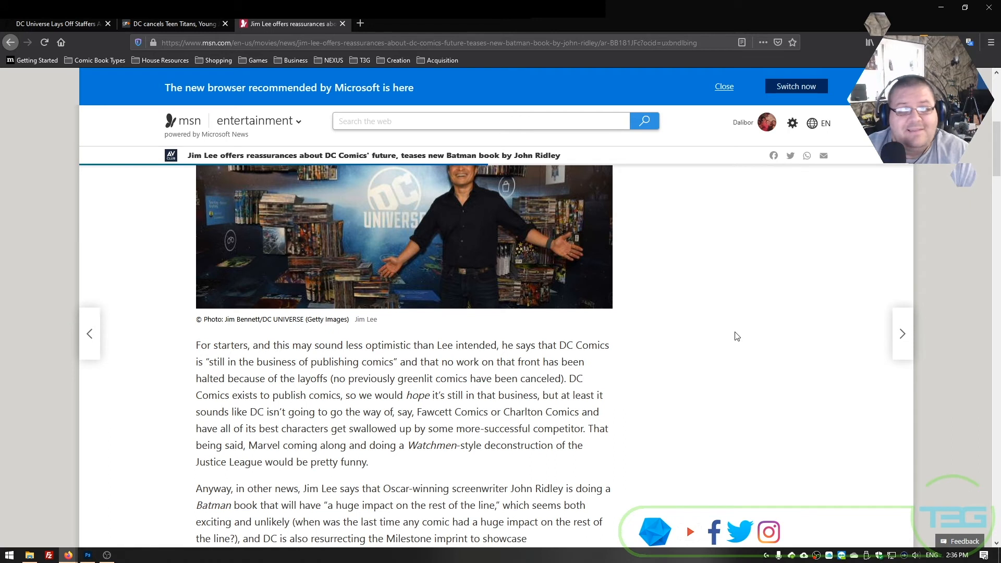
mouse_move(712, 319)
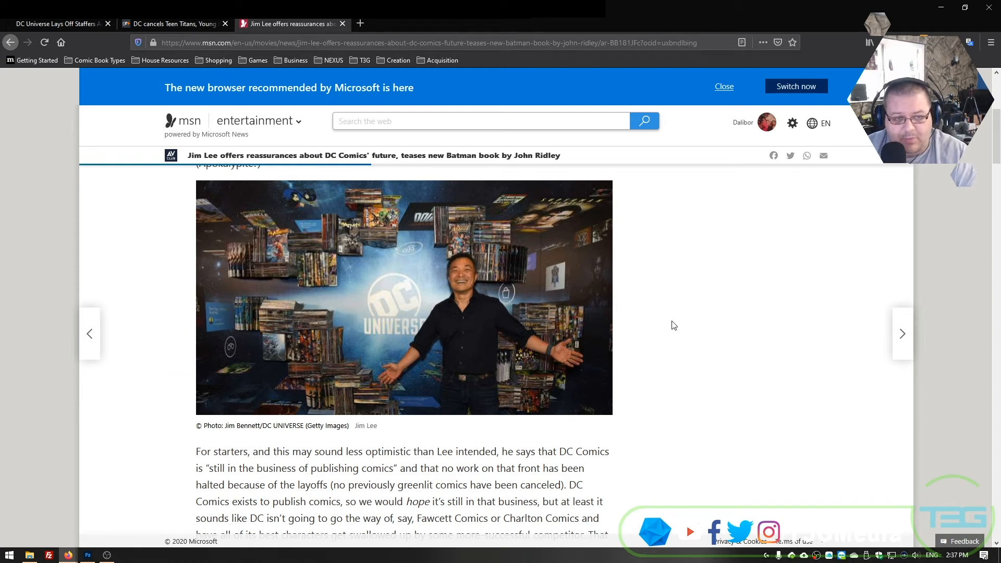
scroll(down, 3)
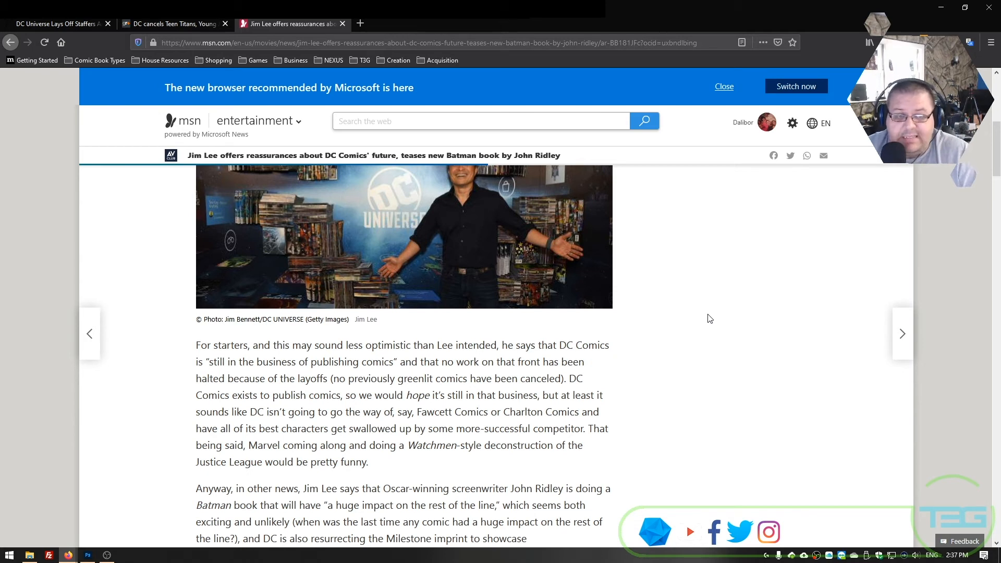
mouse_move(731, 307)
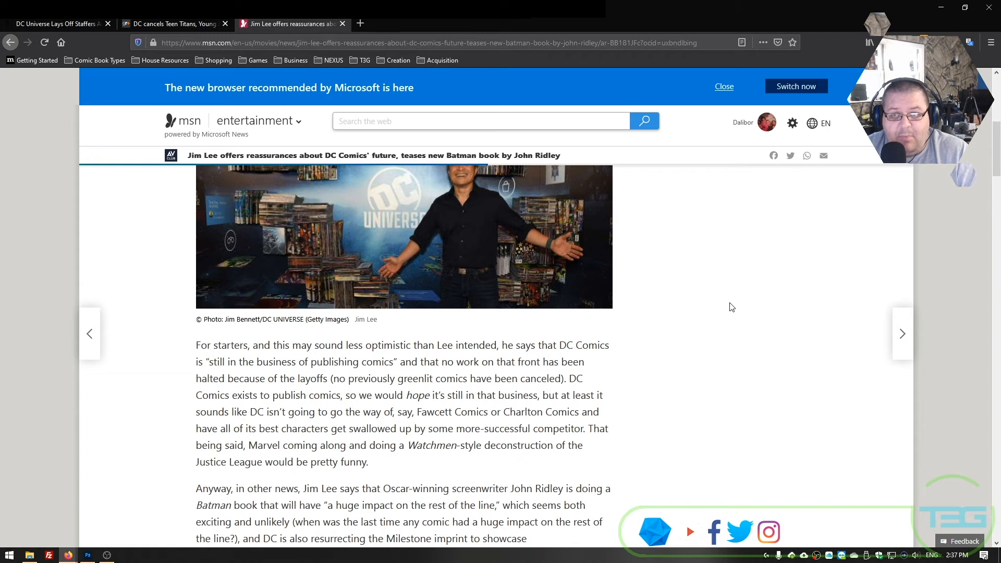
mouse_move(726, 292)
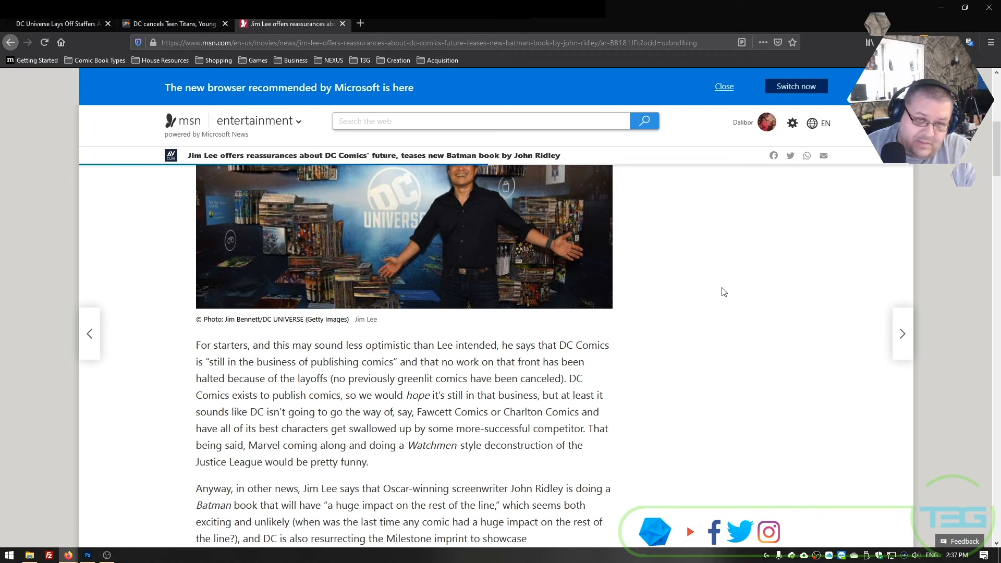
mouse_move(738, 292)
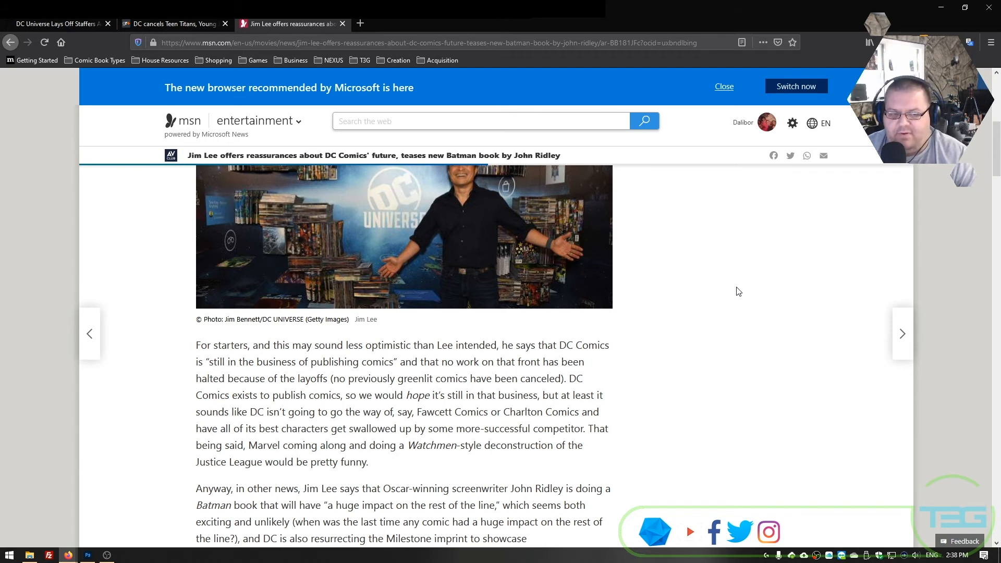
Scroll the Jim Lee article to its closing paragraph on John Ridley's Batman book and DC Universe.
scroll(up, 3)
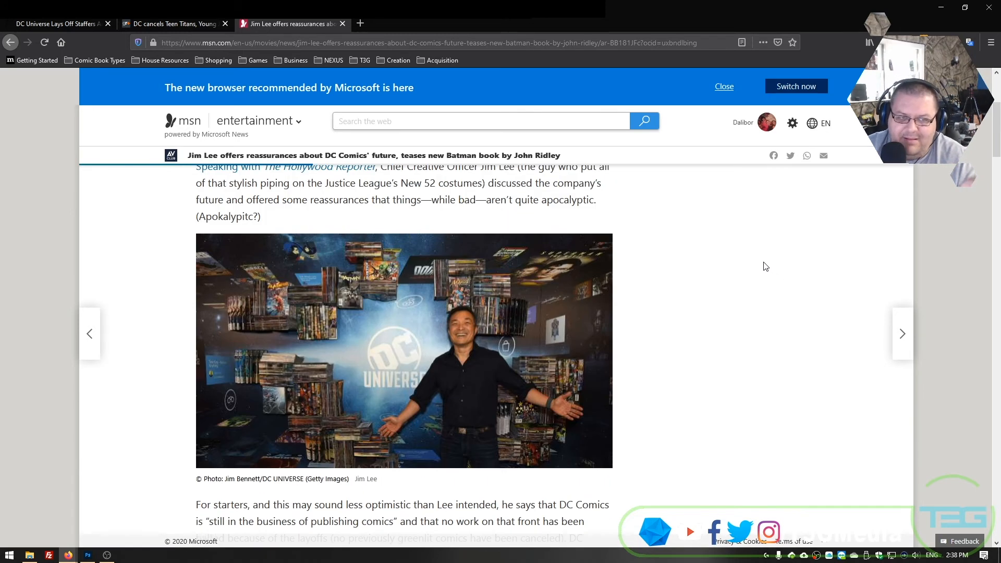
scroll(down, 3)
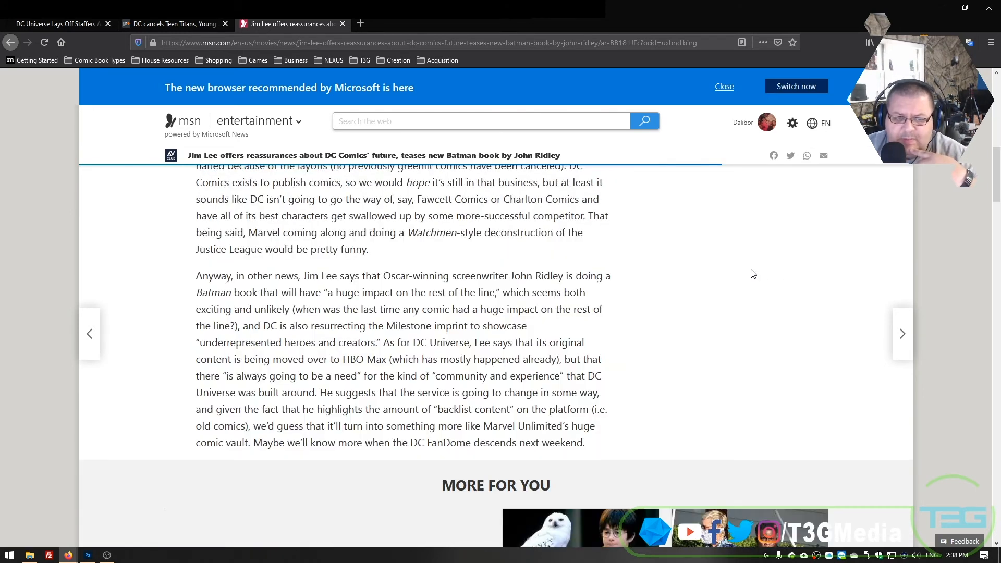
scroll(down, 3)
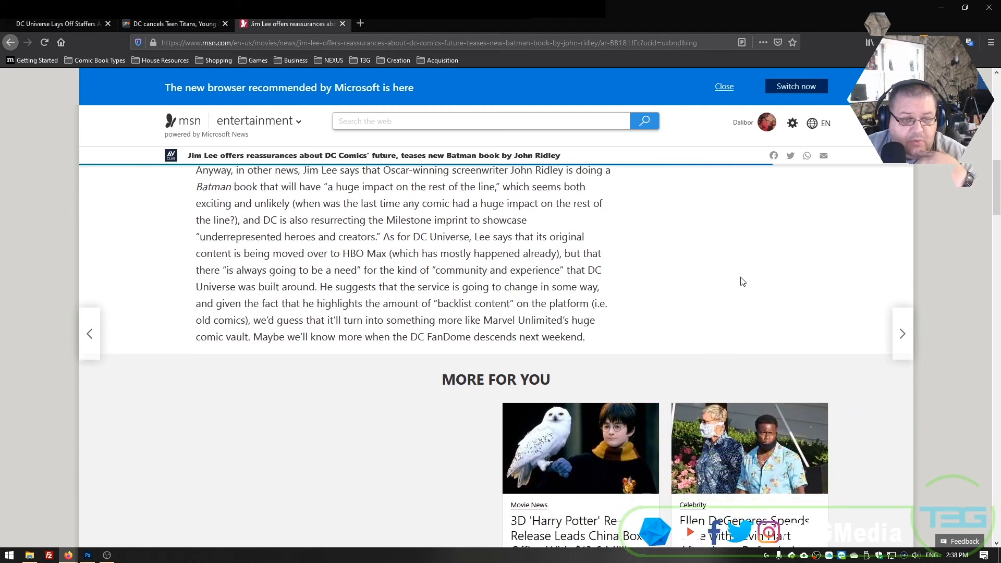
scroll(up, 3)
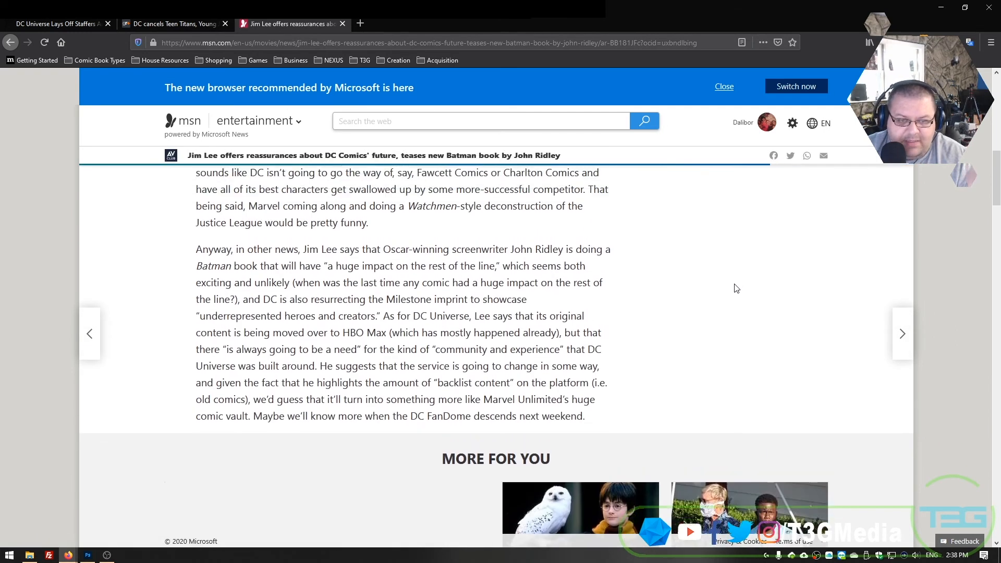
scroll(up, 3)
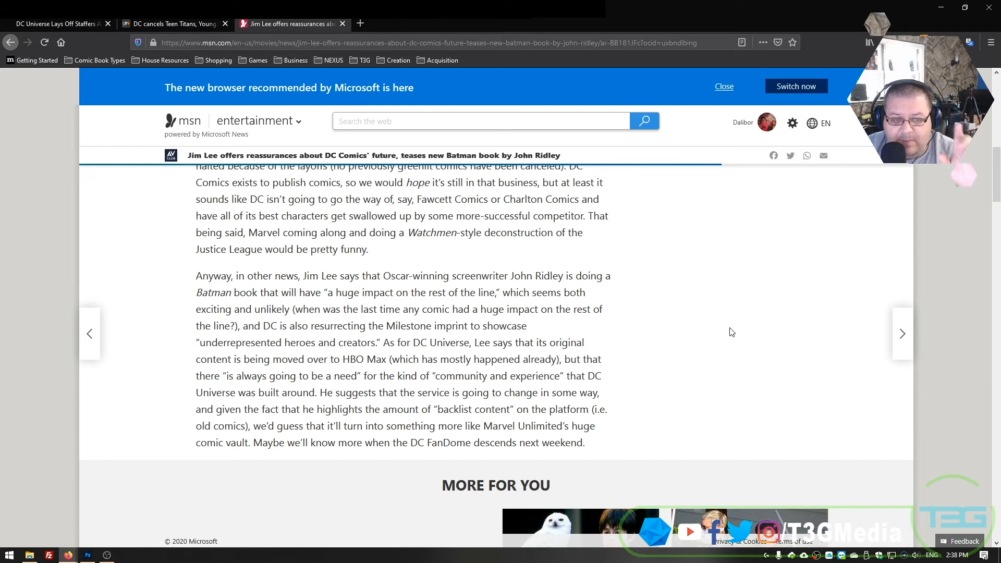
mouse_move(453, 362)
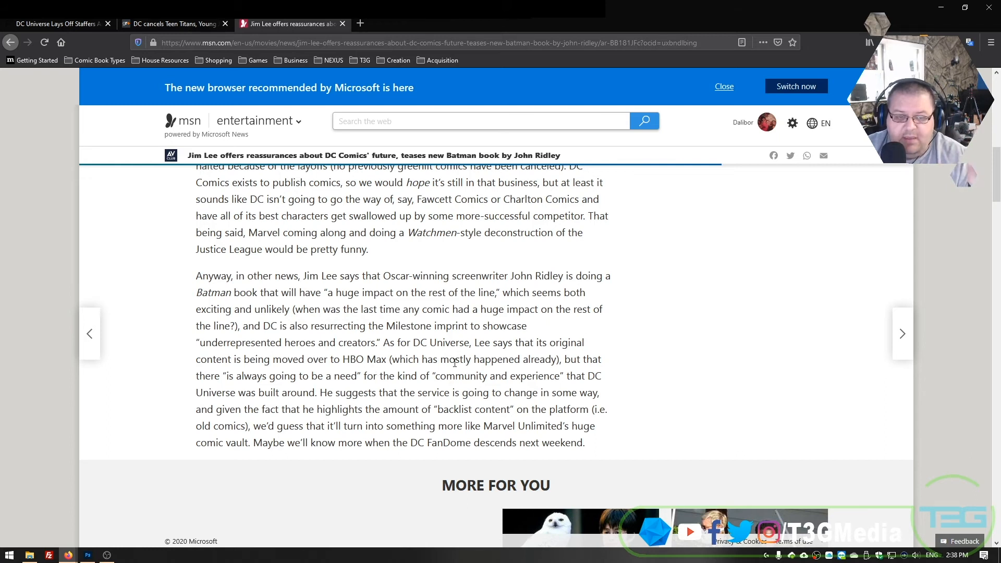
mouse_move(610, 375)
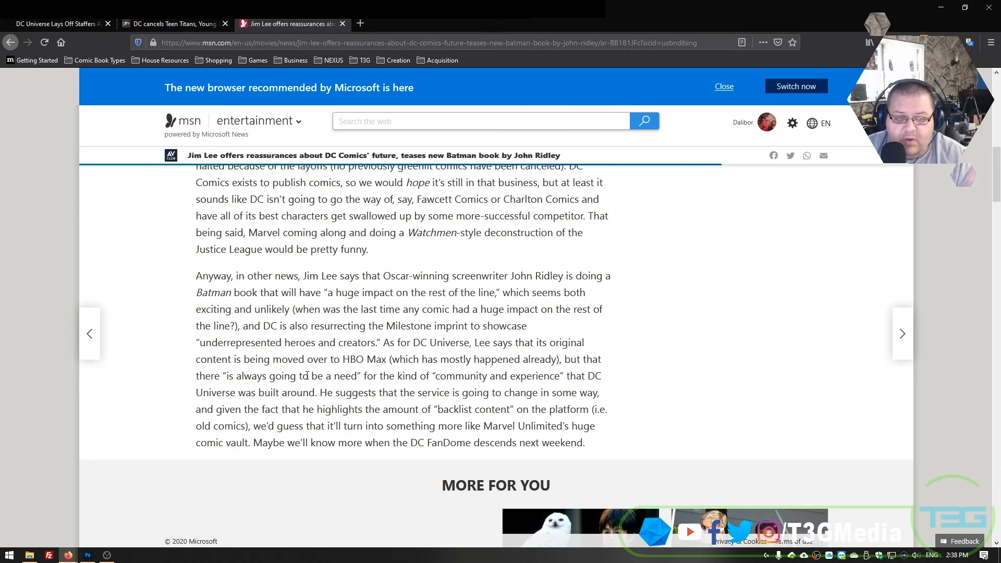
mouse_move(700, 365)
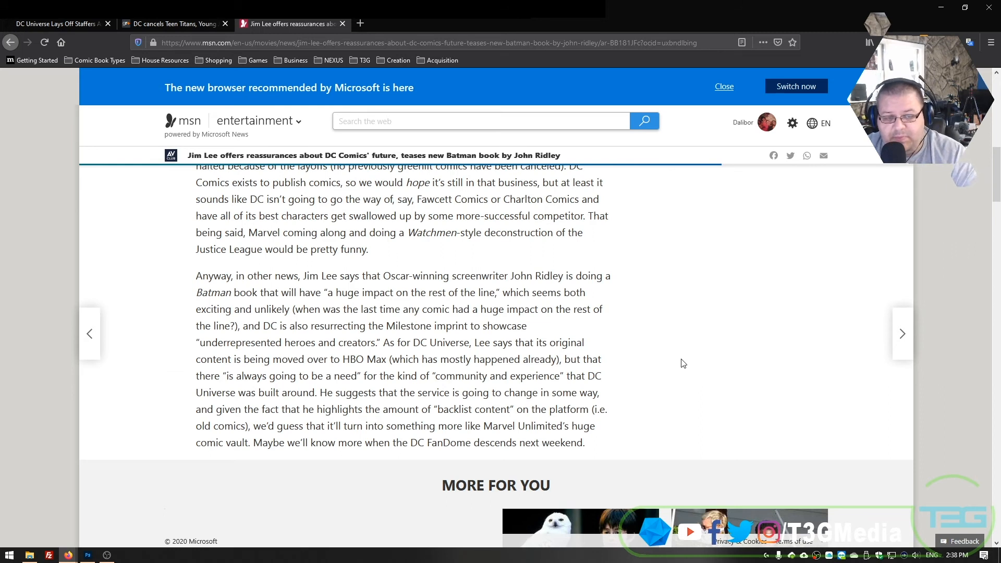
mouse_move(694, 365)
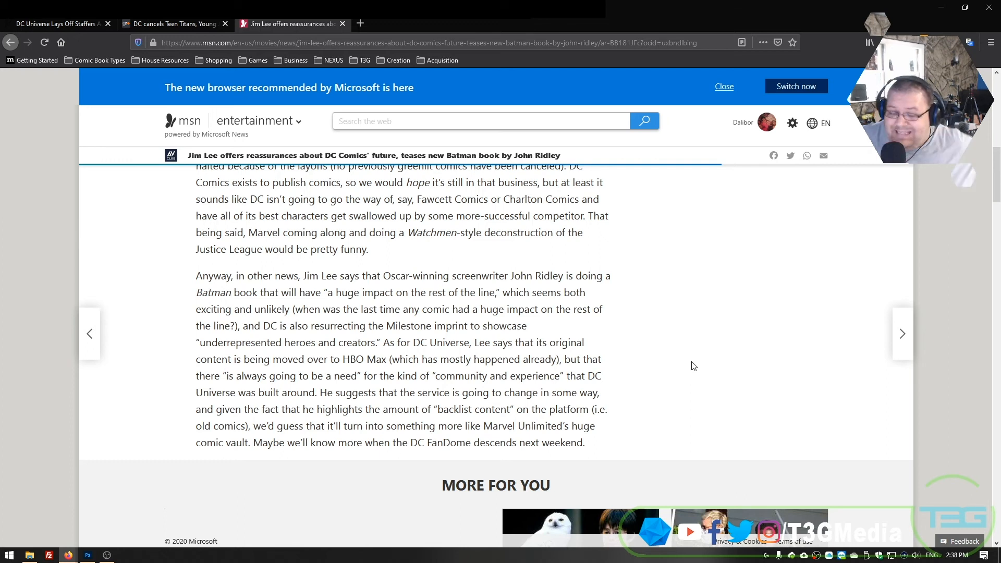
mouse_move(688, 362)
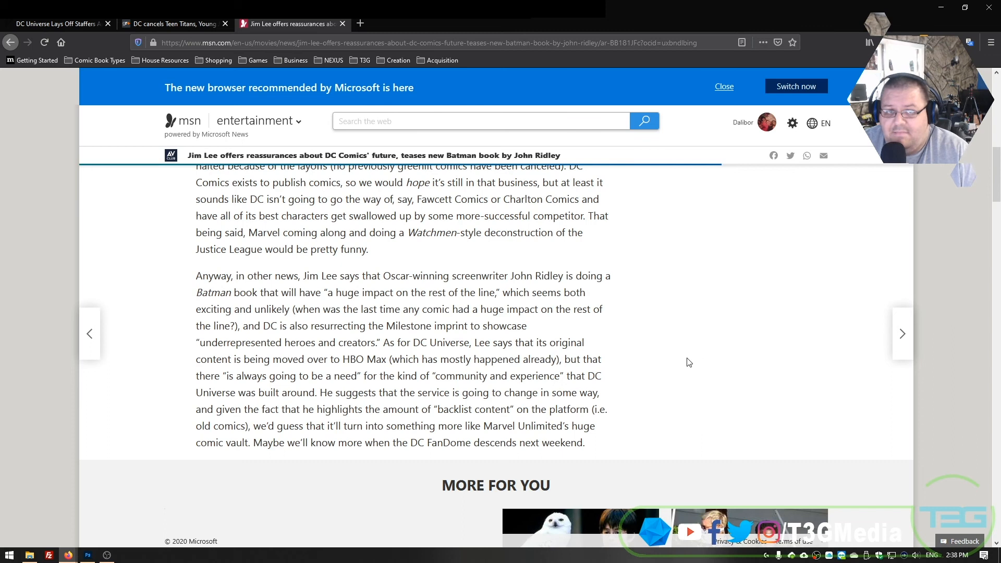
mouse_move(683, 364)
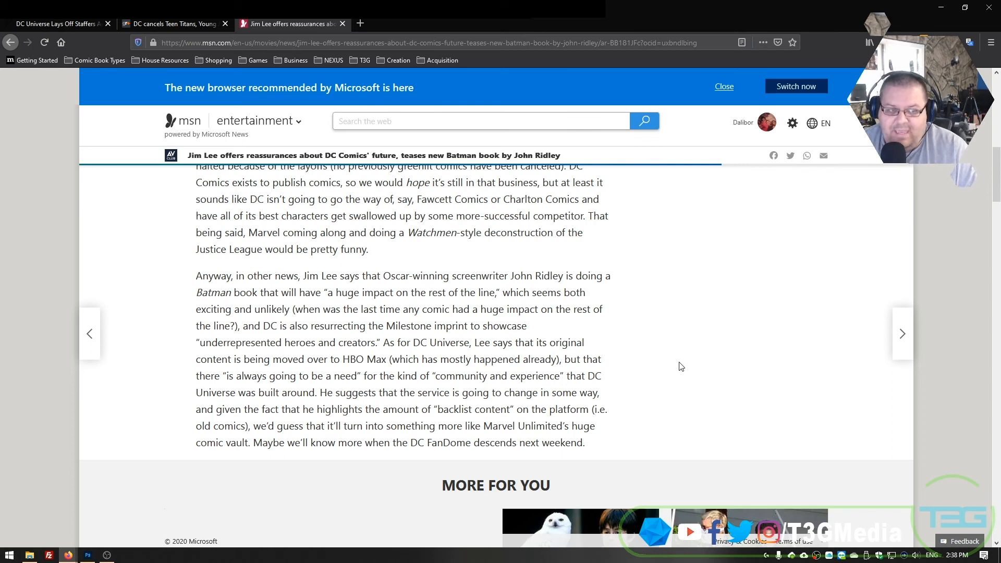
mouse_move(688, 351)
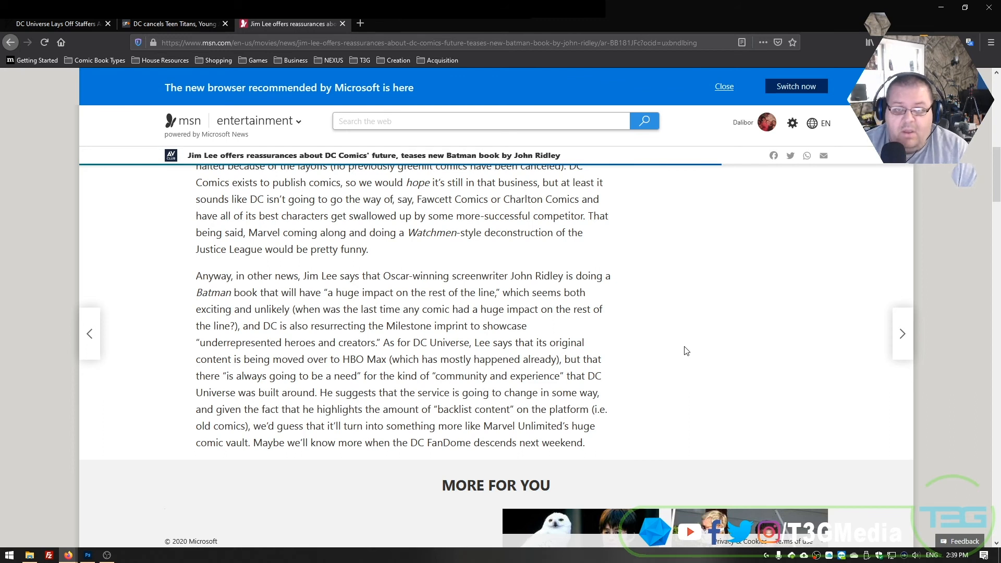
mouse_move(673, 351)
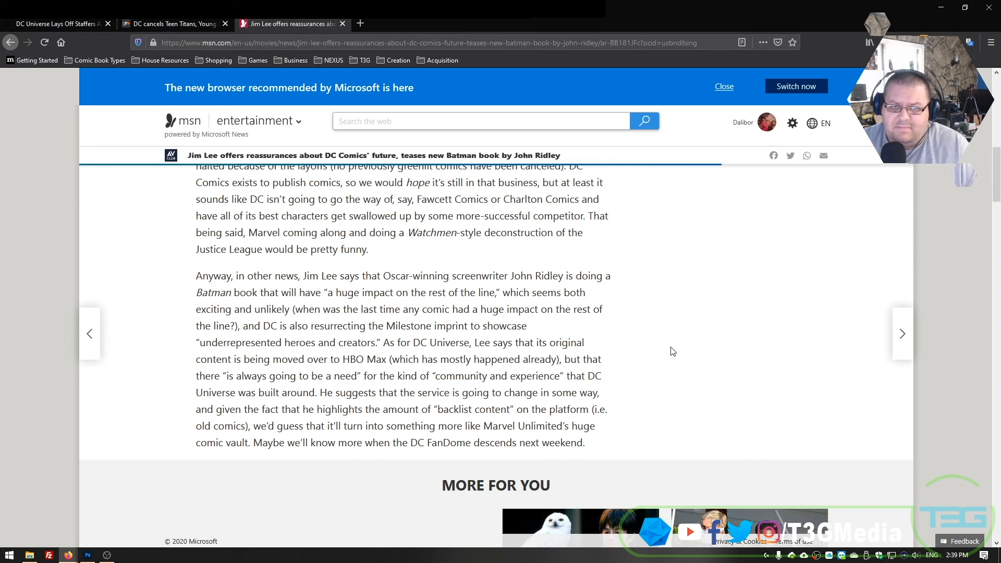
mouse_move(731, 285)
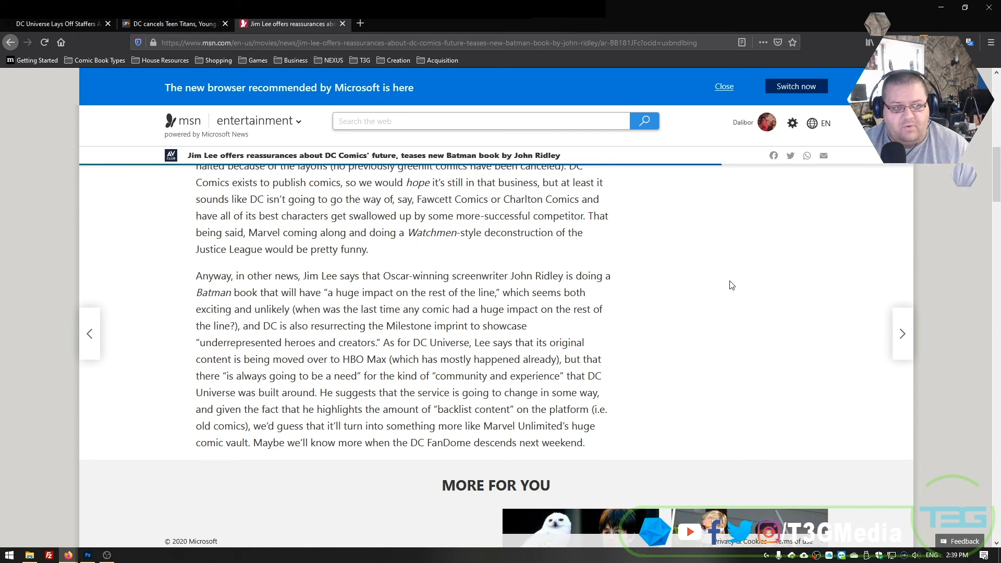
mouse_move(734, 268)
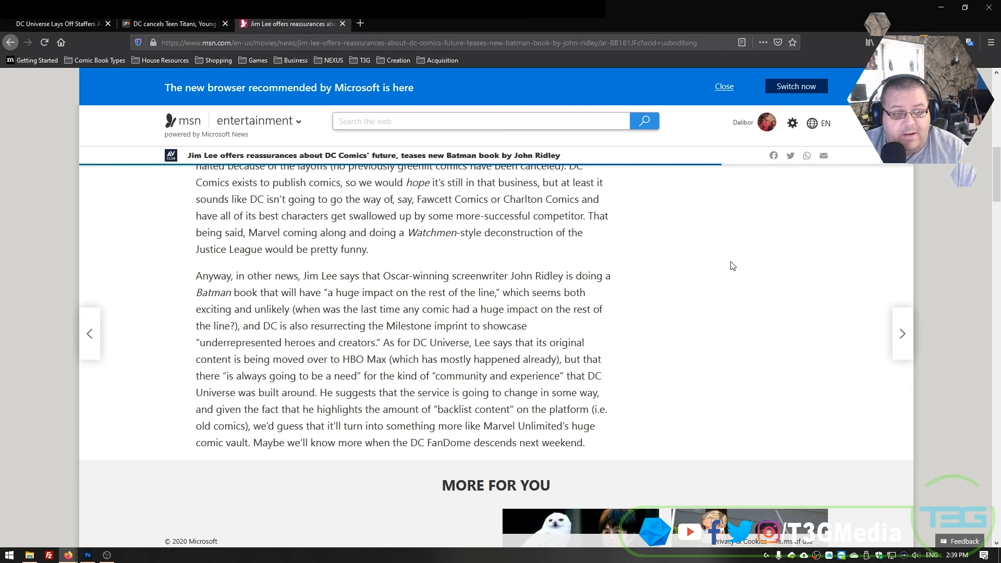
mouse_move(733, 253)
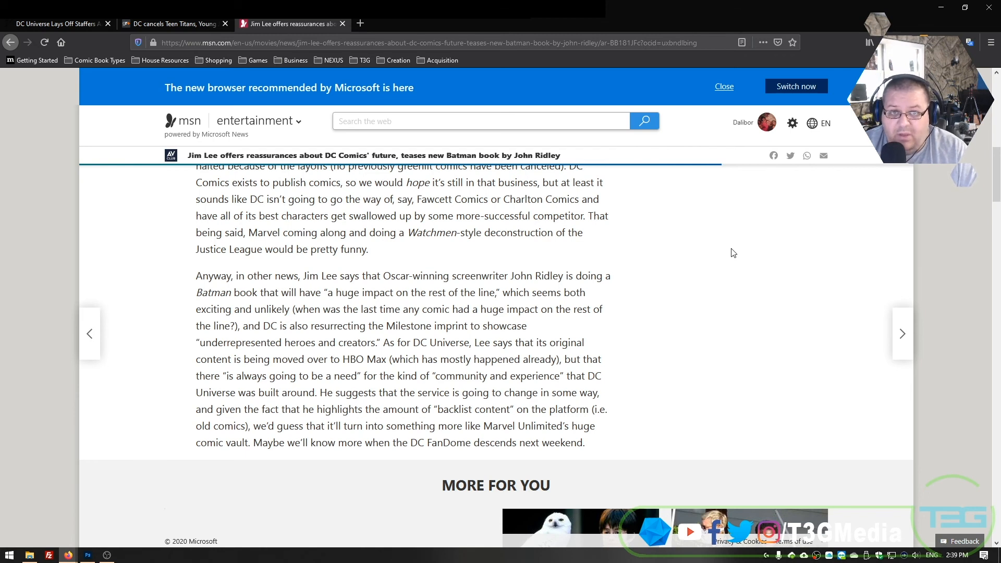
mouse_move(733, 258)
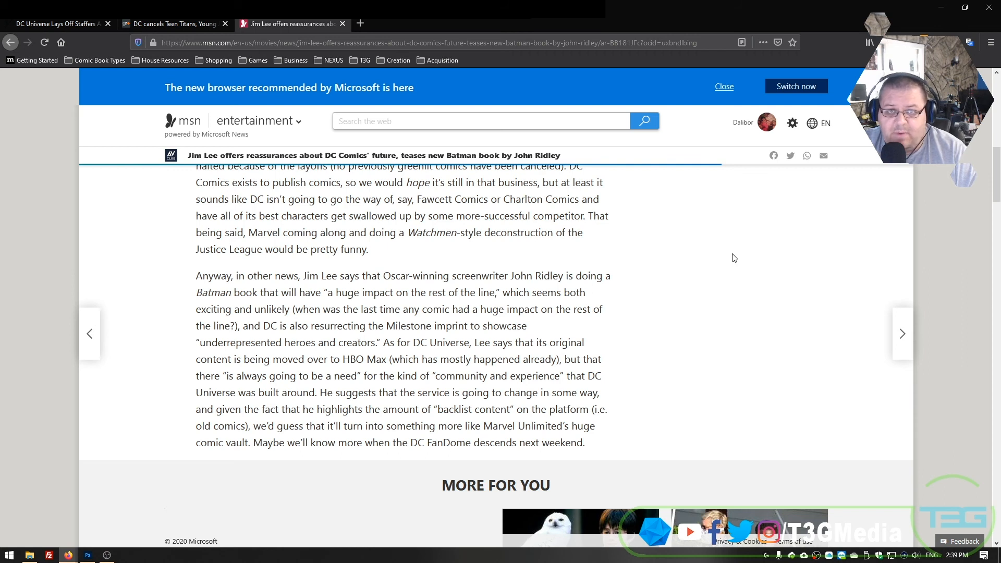
Scroll back to the Jim Lee article's headline and click in its opening paragraph on WarnerMedia layoffs.
scroll(up, 3)
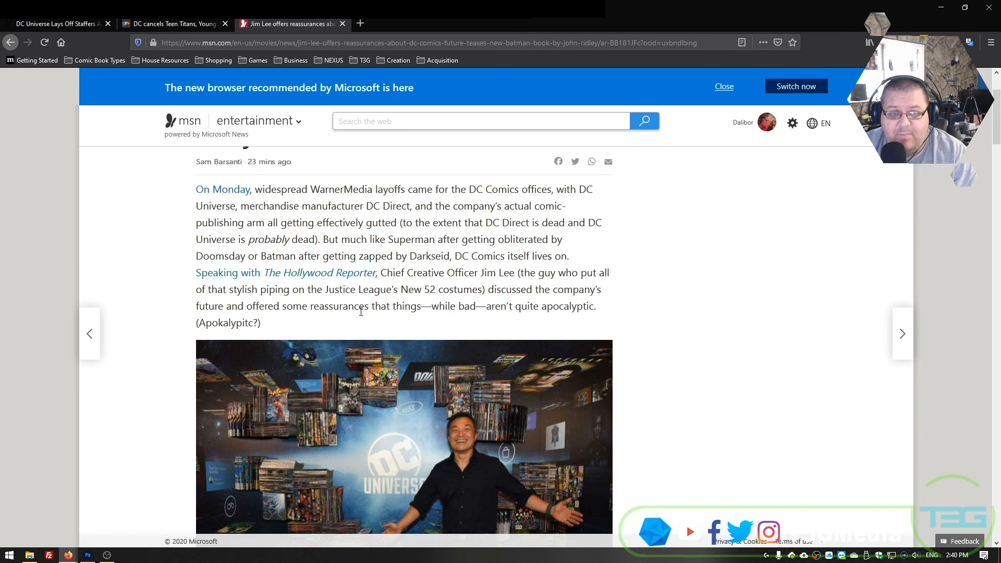
click(723, 86)
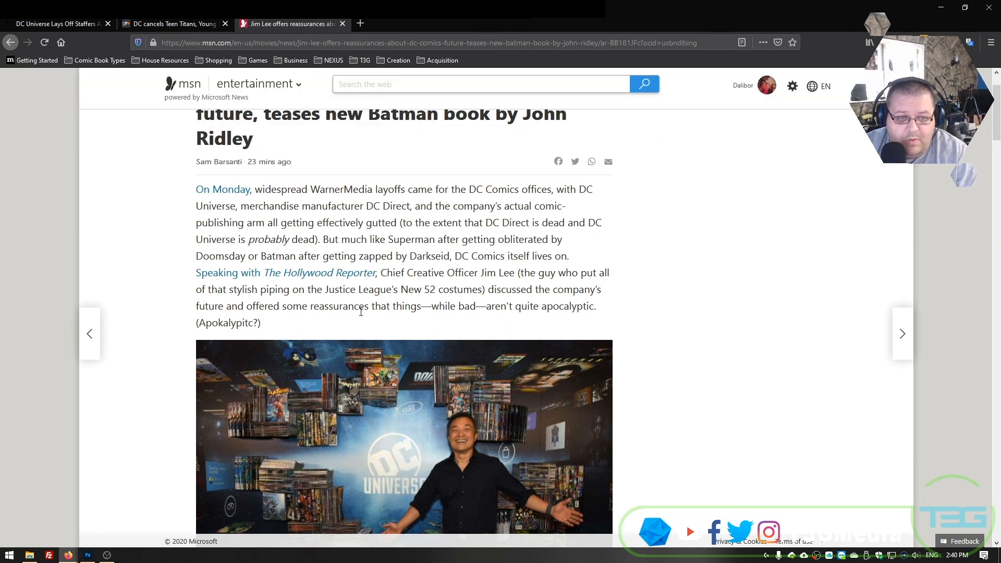